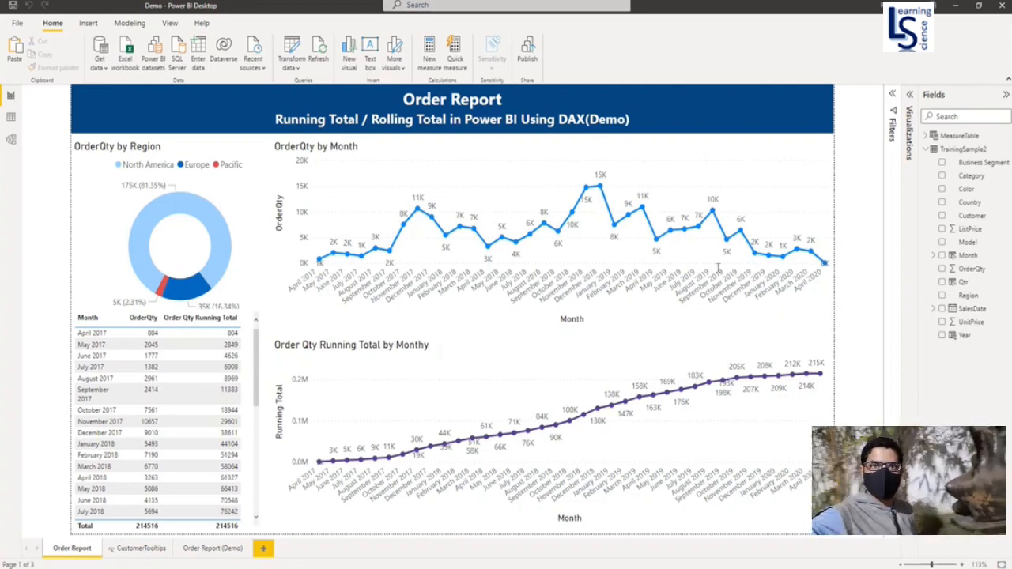
mouse_move(589, 250)
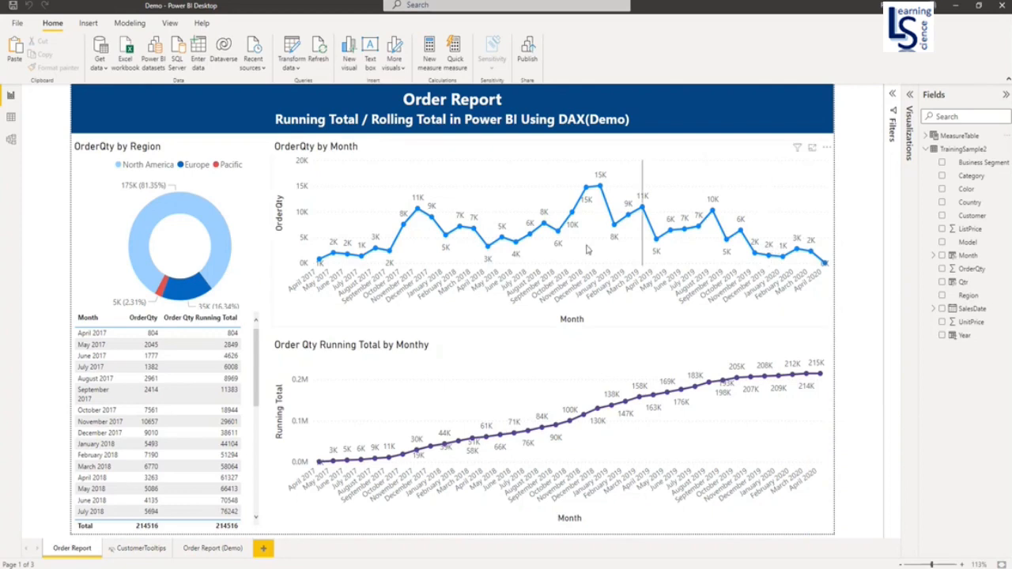
mouse_move(313, 168)
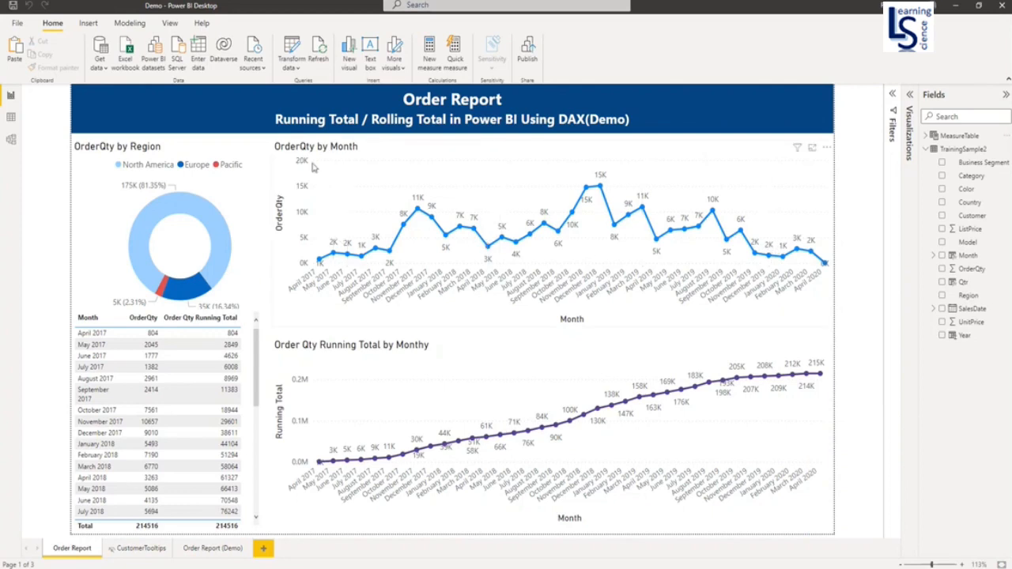
mouse_move(286, 157)
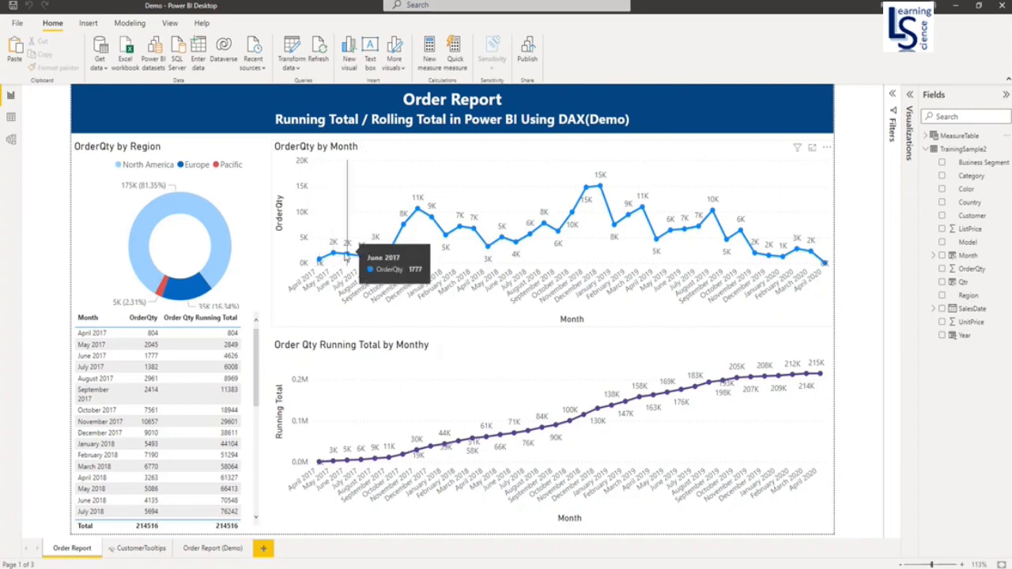
mouse_move(360, 408)
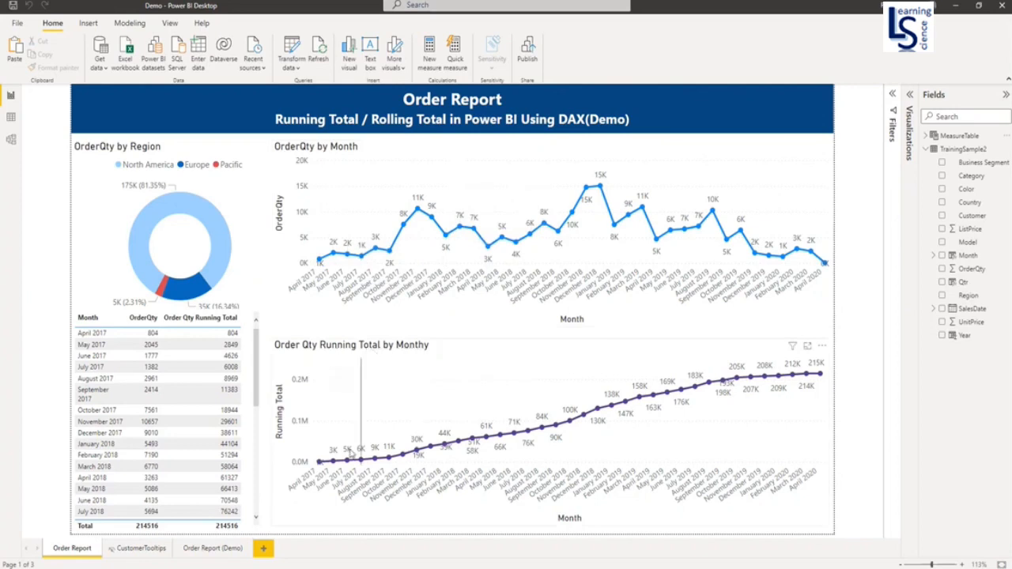
mouse_move(319, 461)
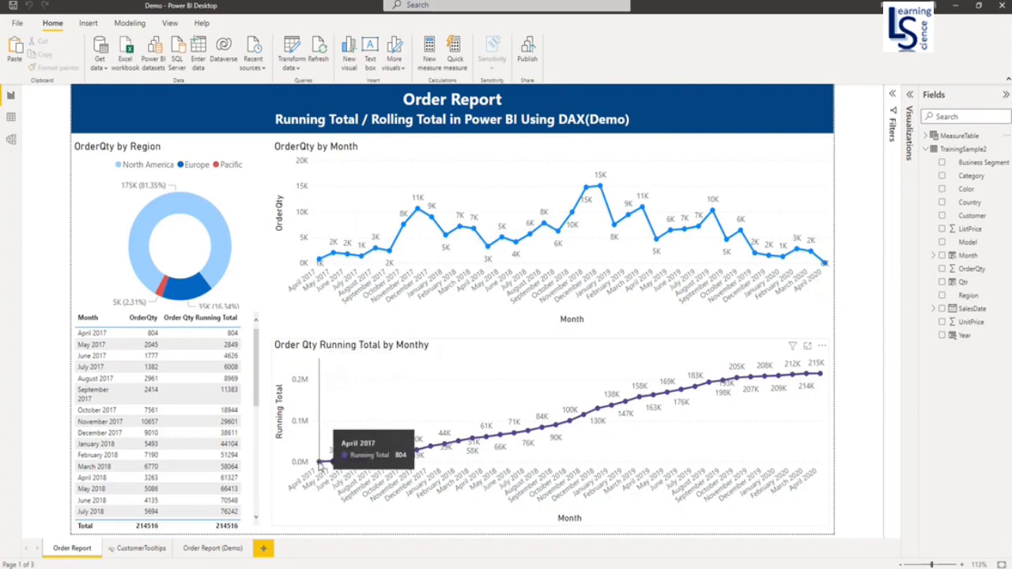
mouse_move(446, 455)
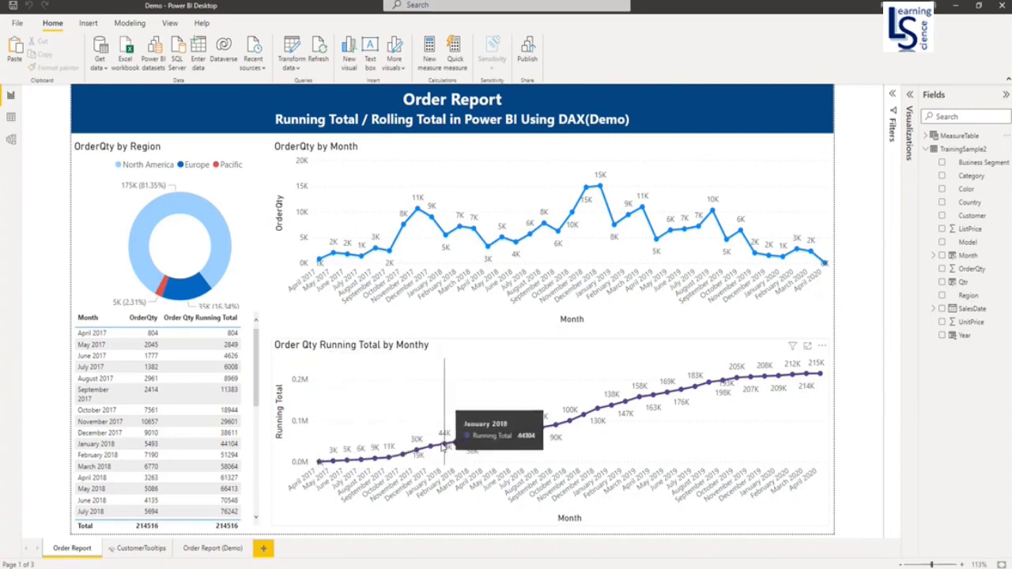
mouse_move(360, 455)
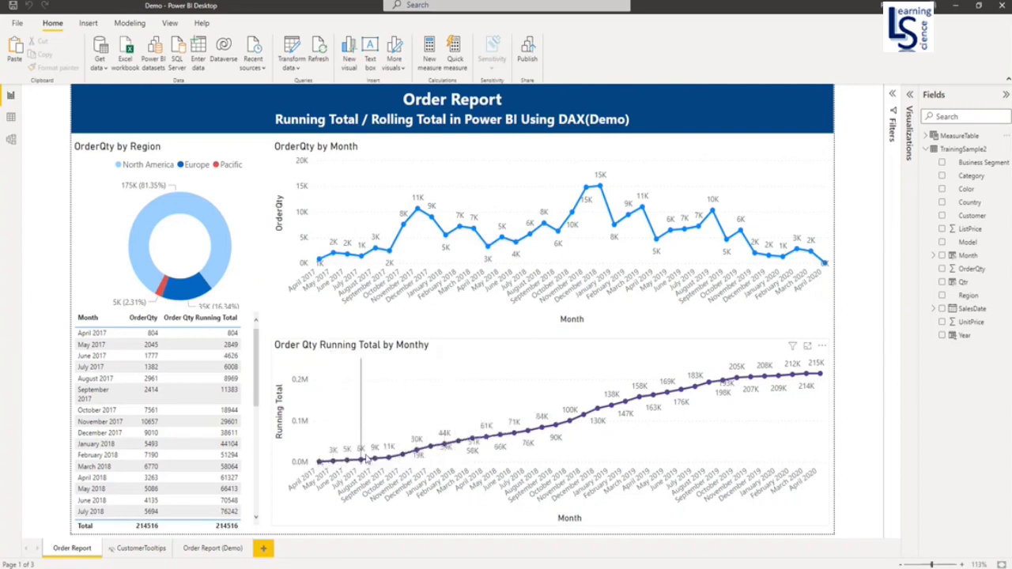
mouse_move(446, 446)
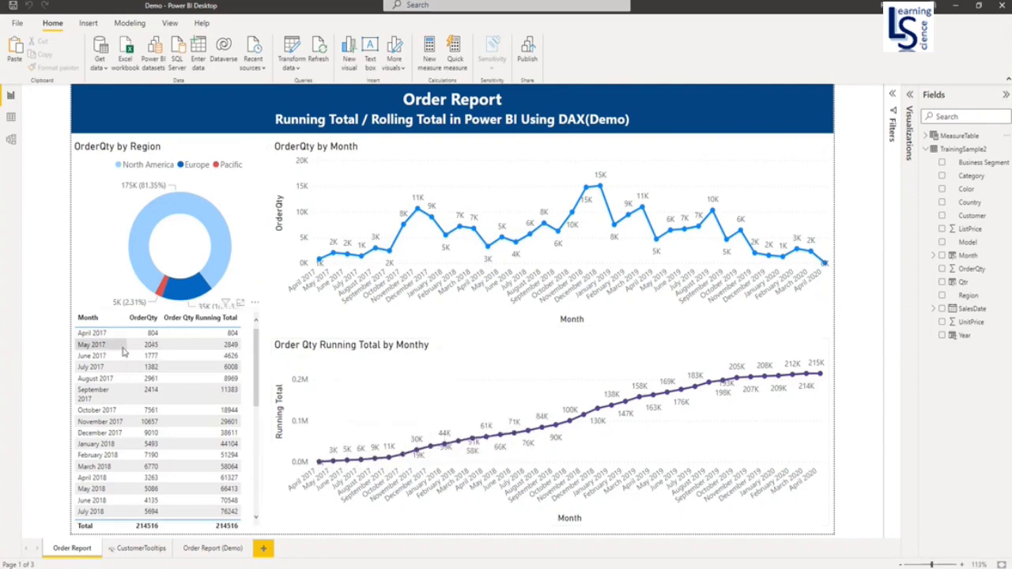
mouse_move(164, 354)
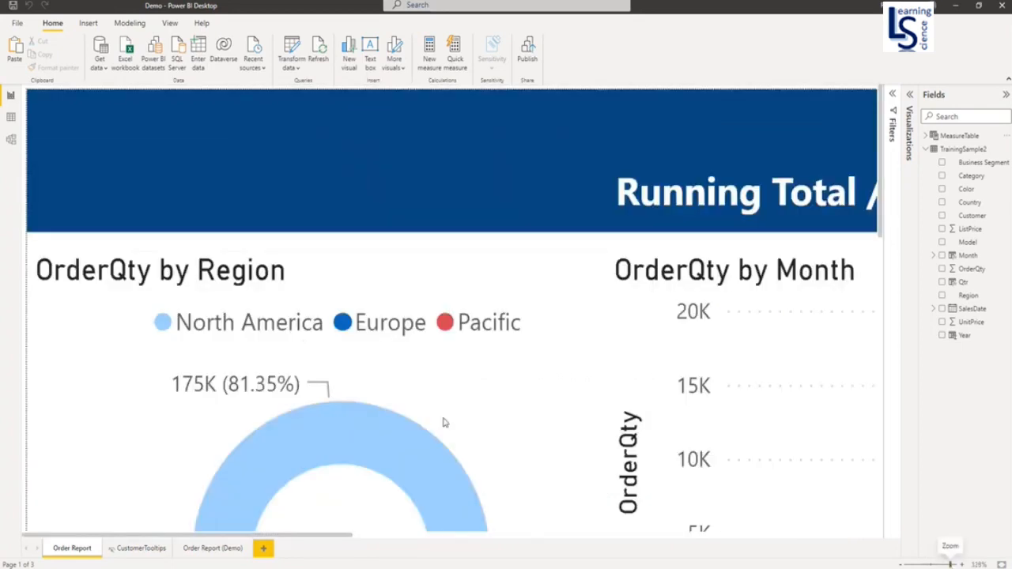
Scroll down through the running total table to review the monthly values
scroll("down", 3)
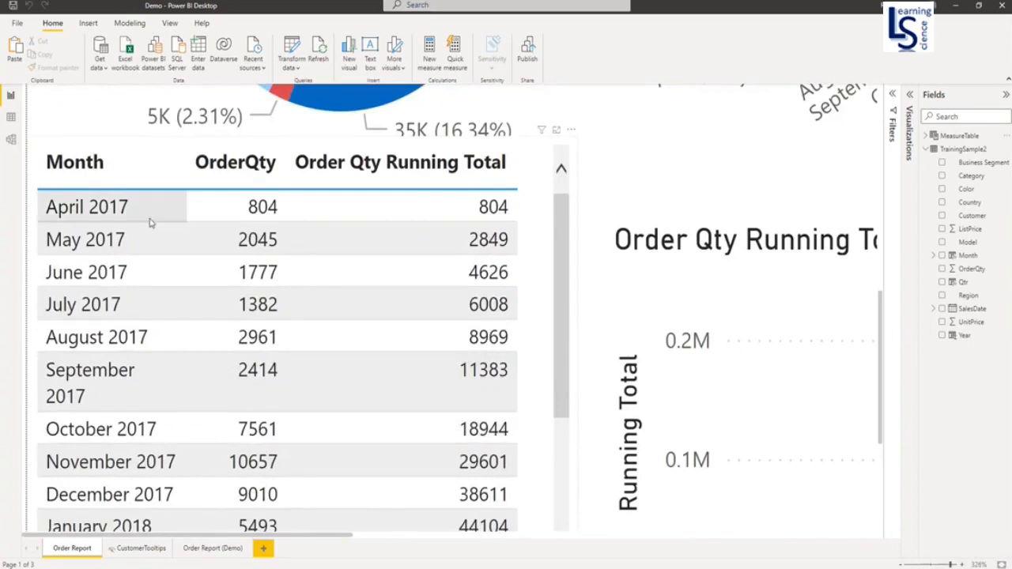
mouse_move(77, 220)
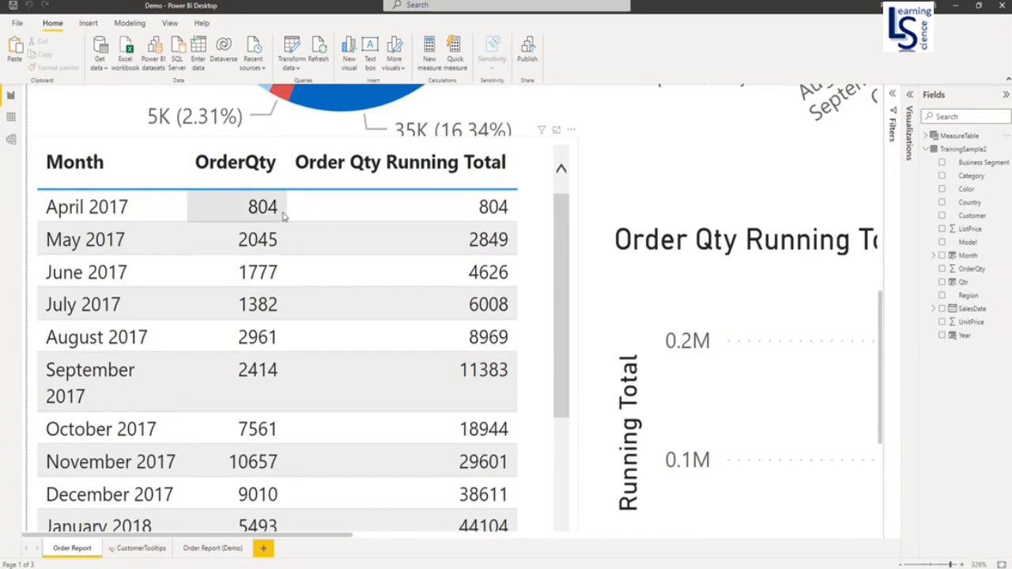
mouse_move(513, 218)
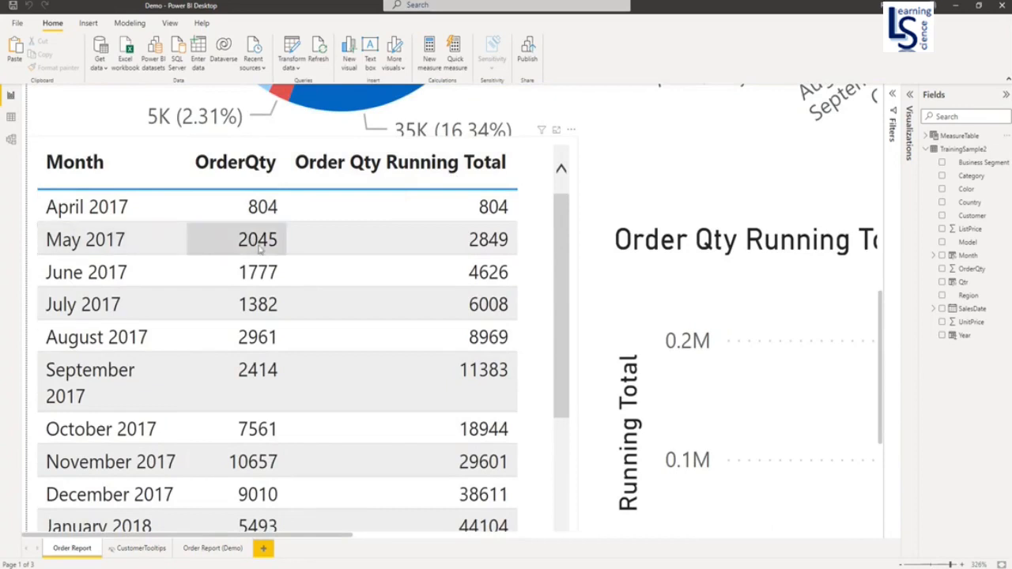
mouse_move(275, 247)
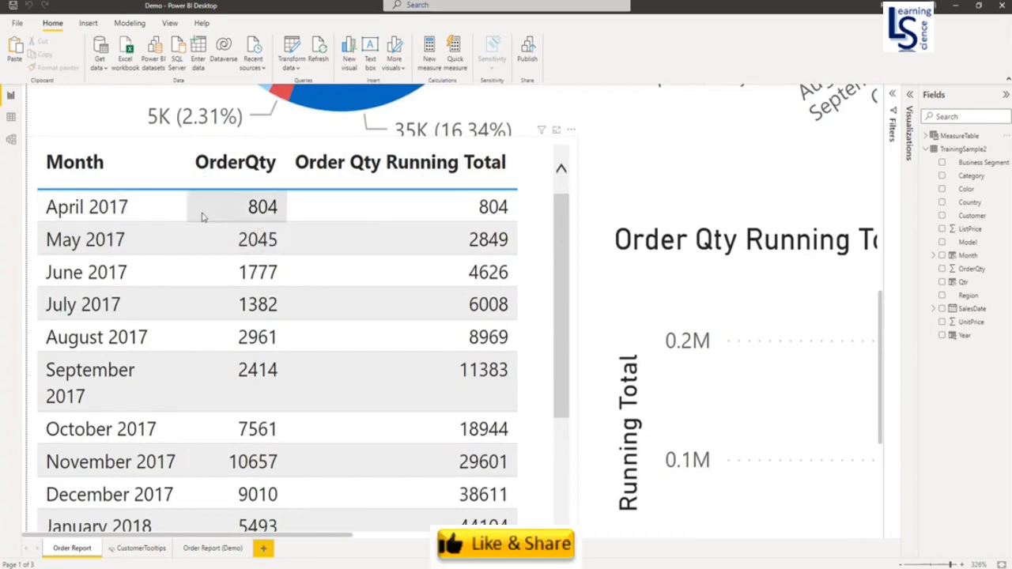
mouse_move(87, 240)
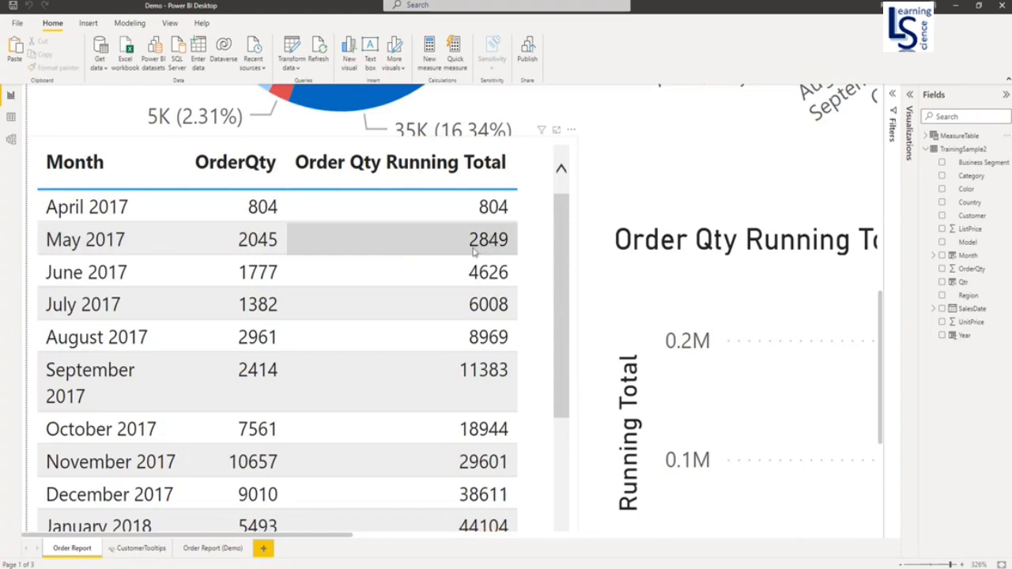
mouse_move(107, 272)
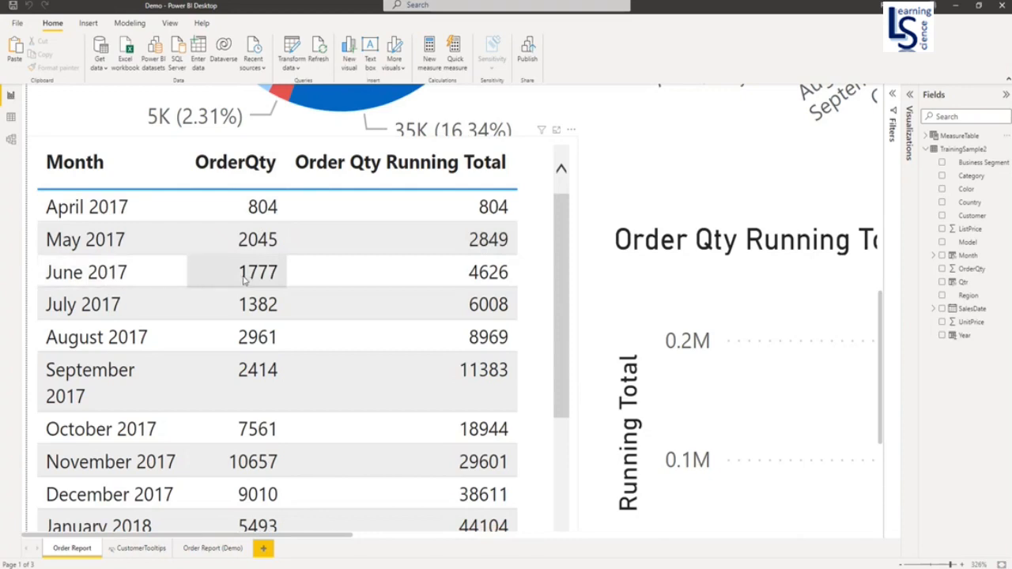
mouse_move(268, 285)
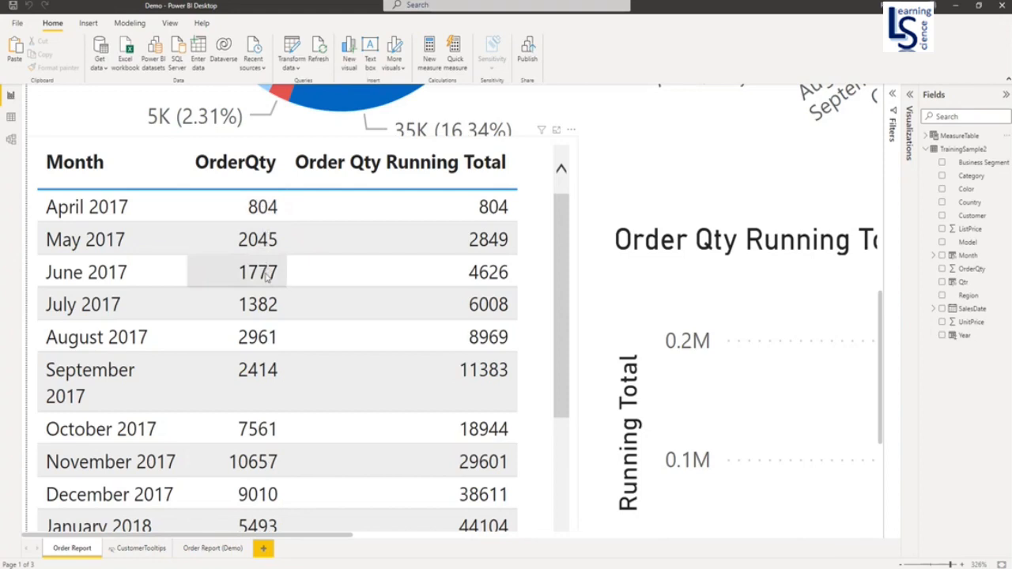
mouse_move(493, 272)
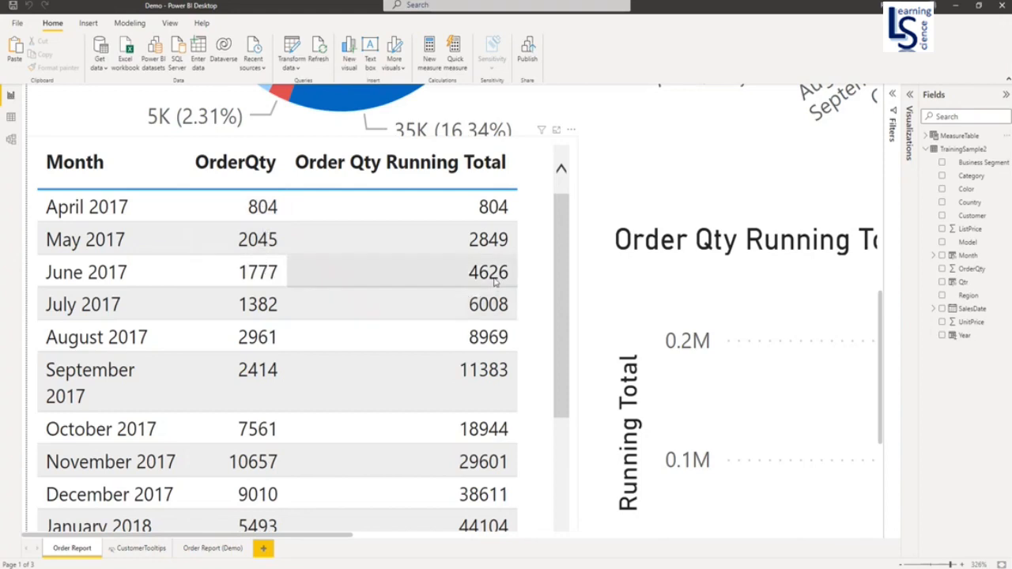
mouse_move(513, 285)
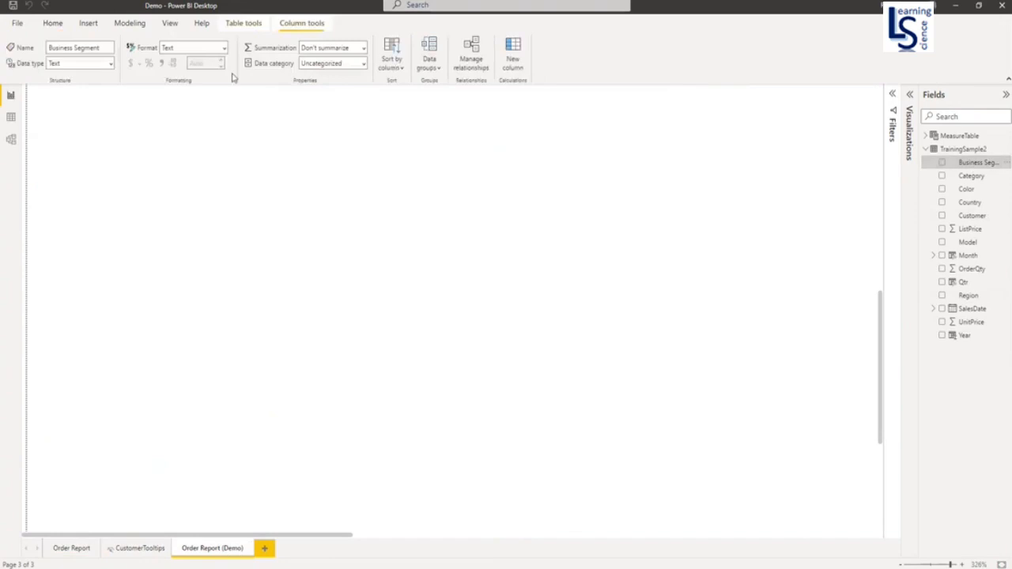
Create a new measure in Modeling and name it Running Total Order Qty
left_click(129, 22)
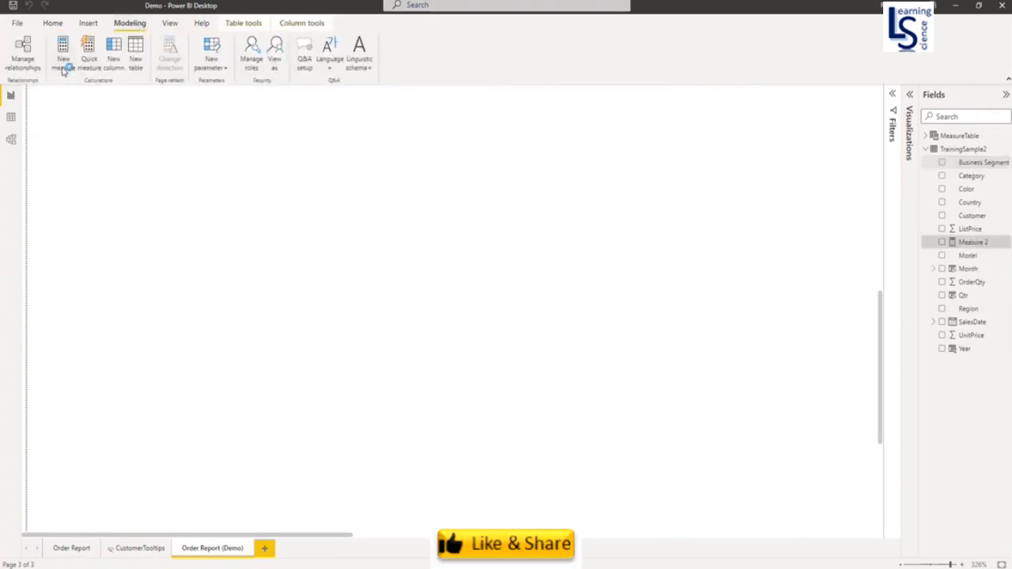
left_click(63, 55)
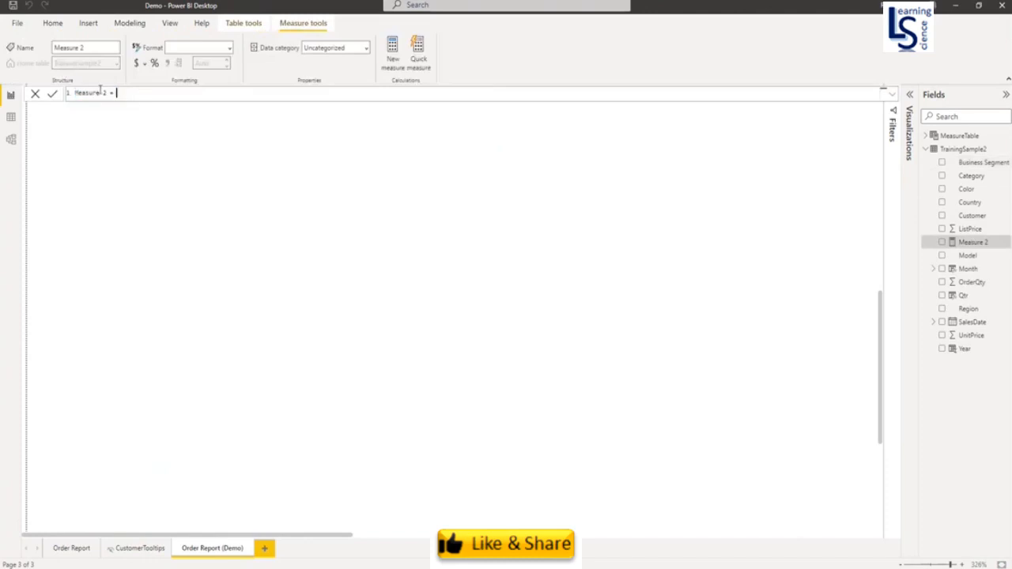
double_click(88, 92)
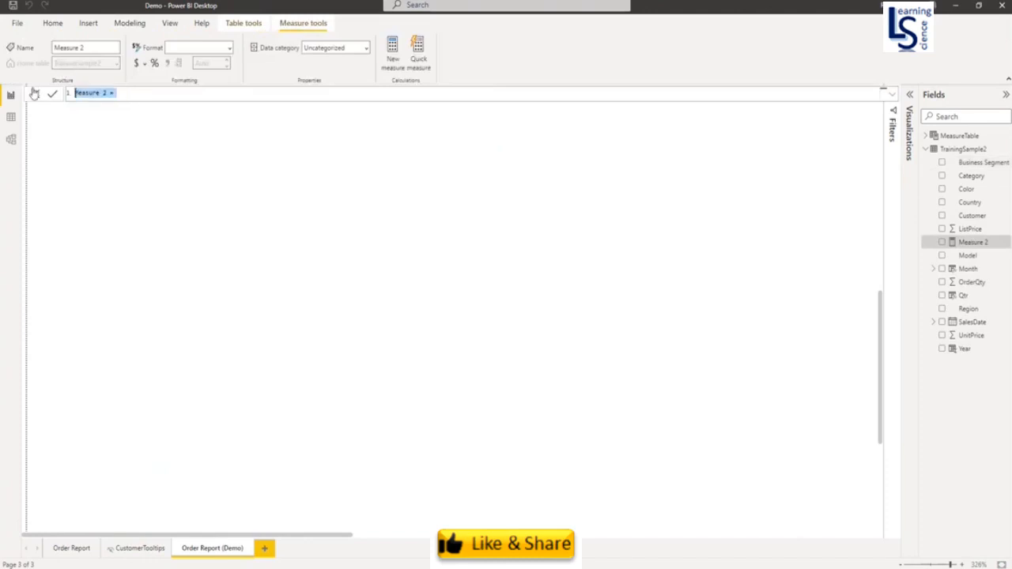
type("Rum")
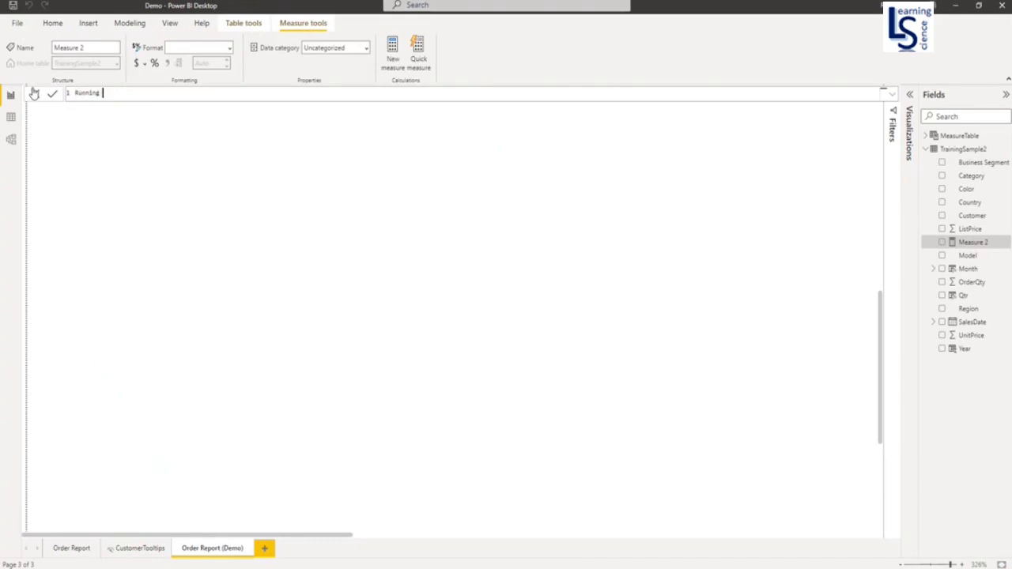
type("Total")
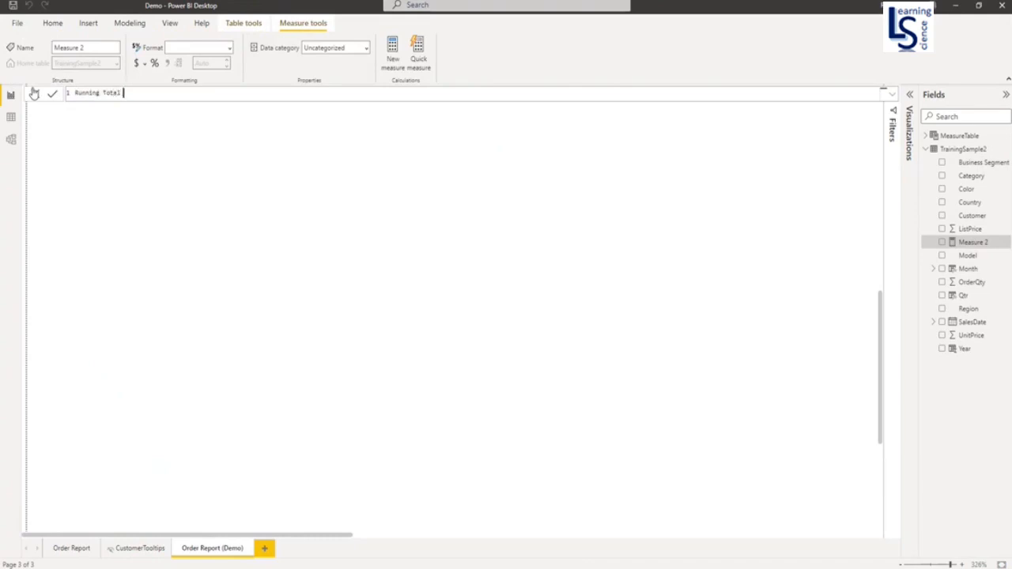
type("Order")
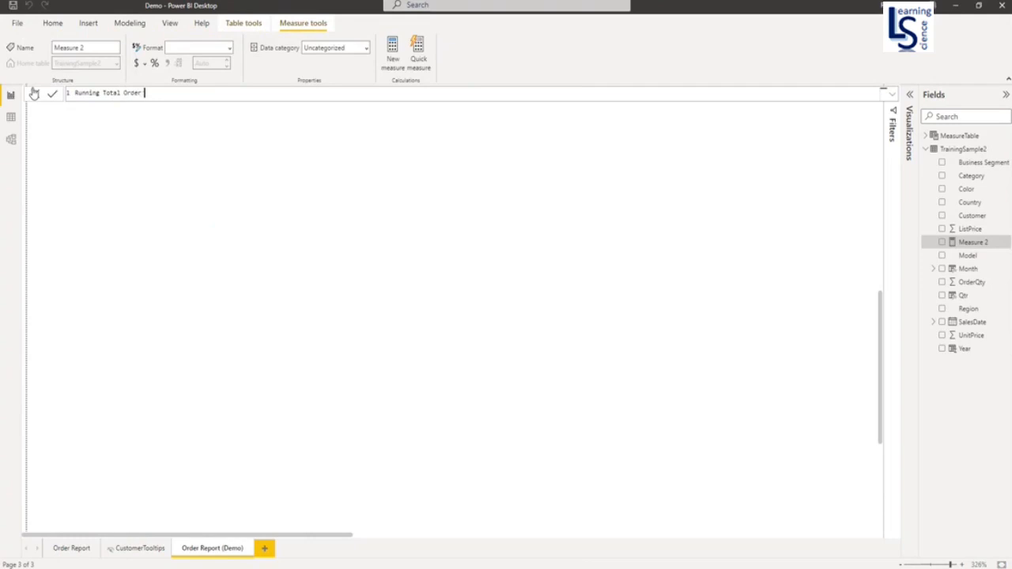
type("Qty = c")
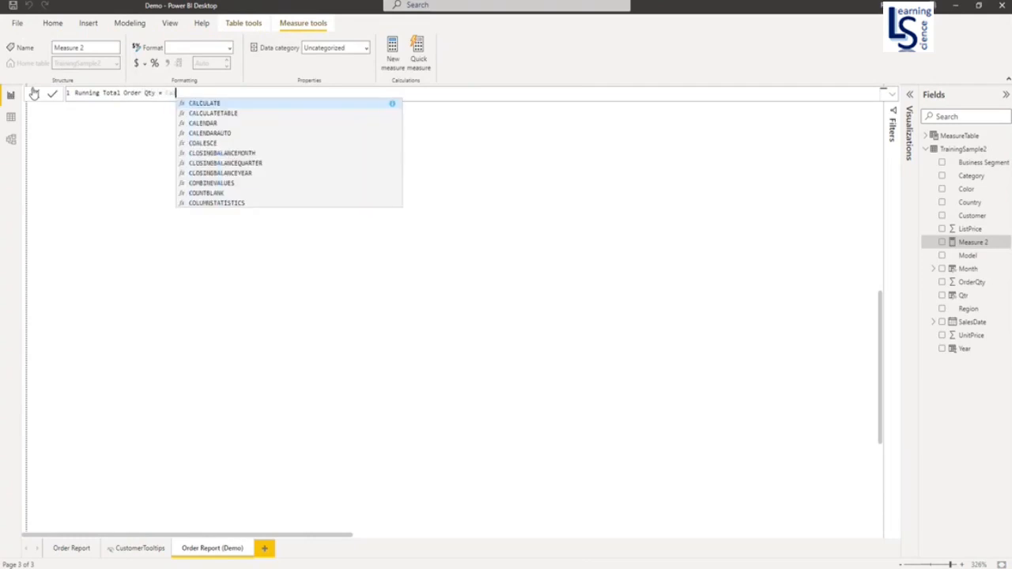
Write the measure's first part: CALCULATE(SUM(TrainingSample2[OrderQty]),
type("CALCULATE(")
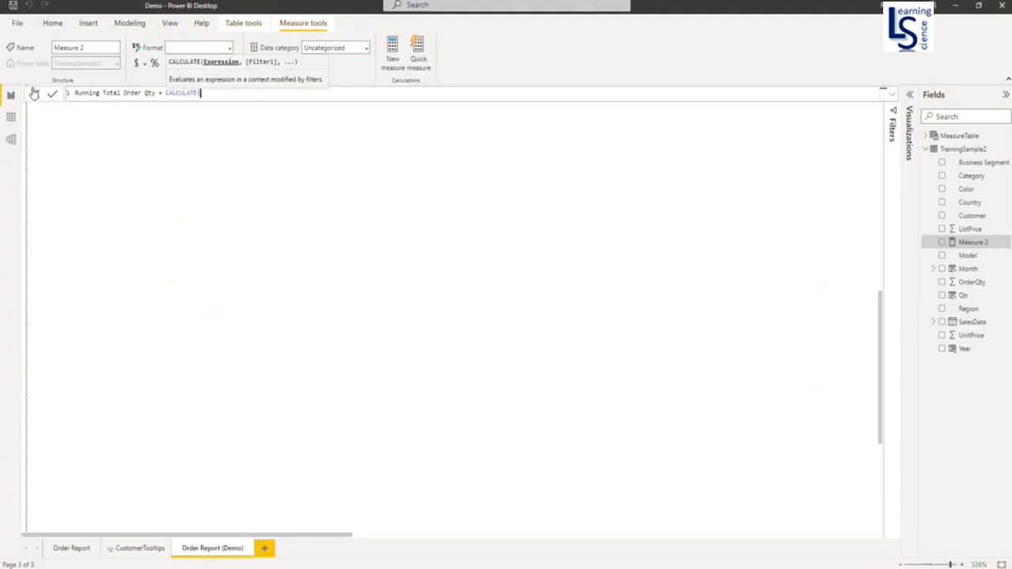
type("SUM")
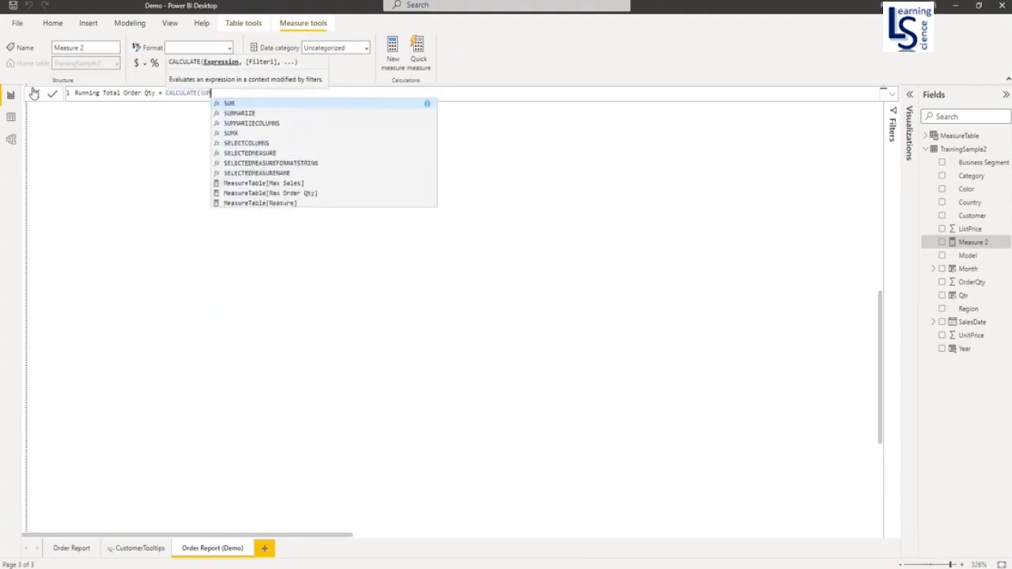
type("SUM(TrainingSample2[")
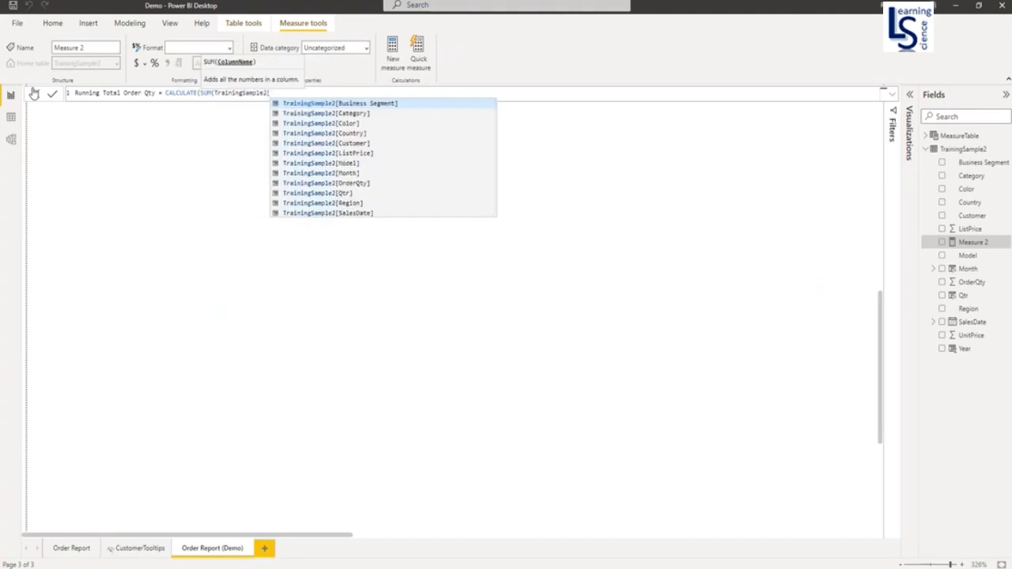
left_click(324, 183)
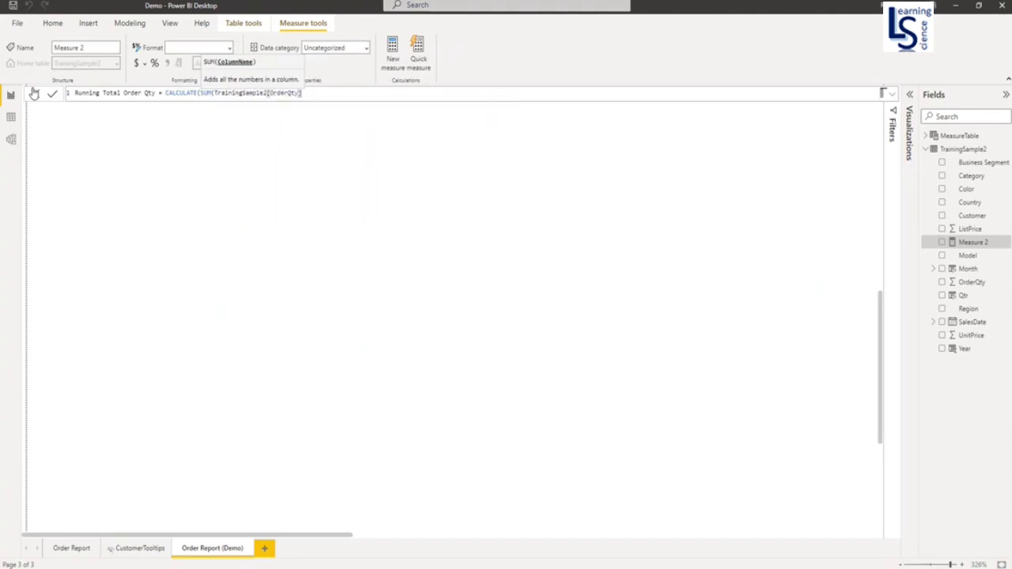
type(",")
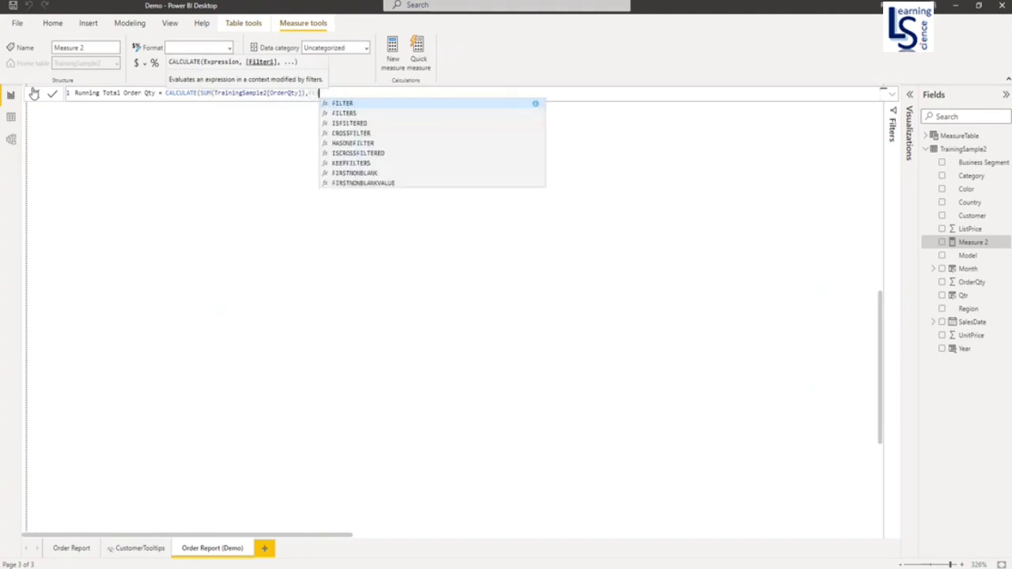
Add FILTER(ALLSELECTED(TrainingSample2), TrainingSample2[Month] <= MAX(TrainingSample2[Month]))
type("FILTER(")
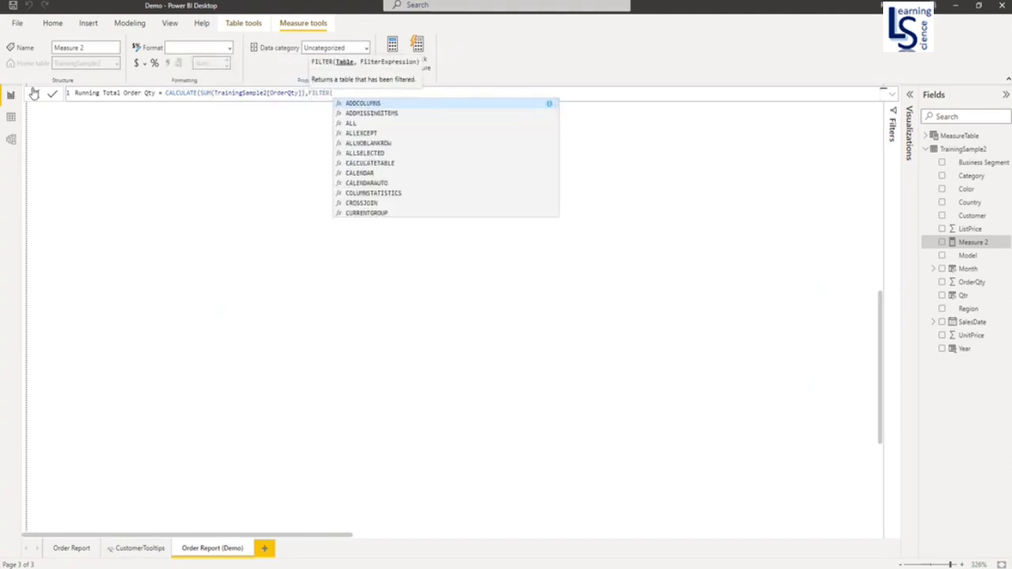
type("All")
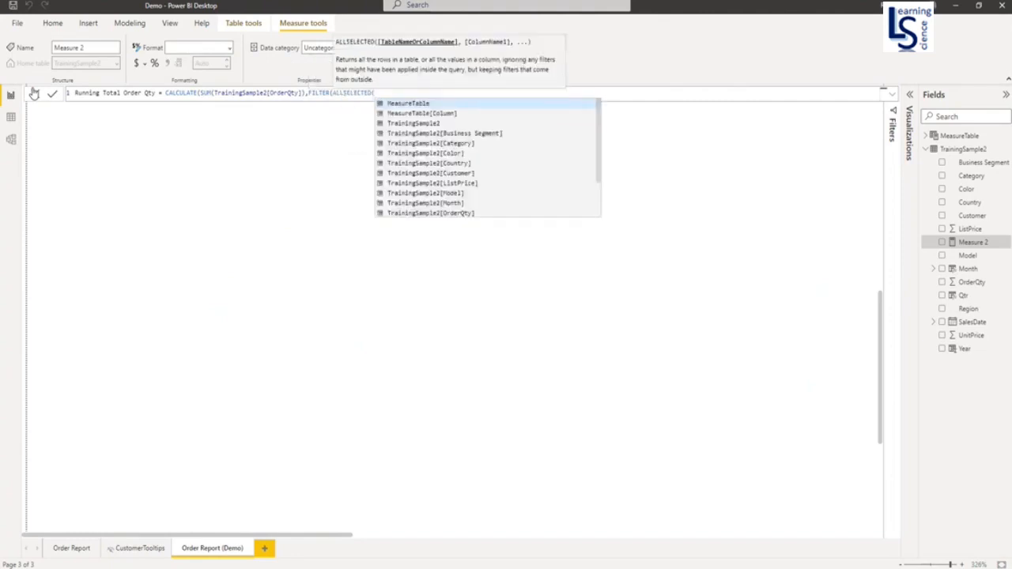
type("TrainingSample2),")
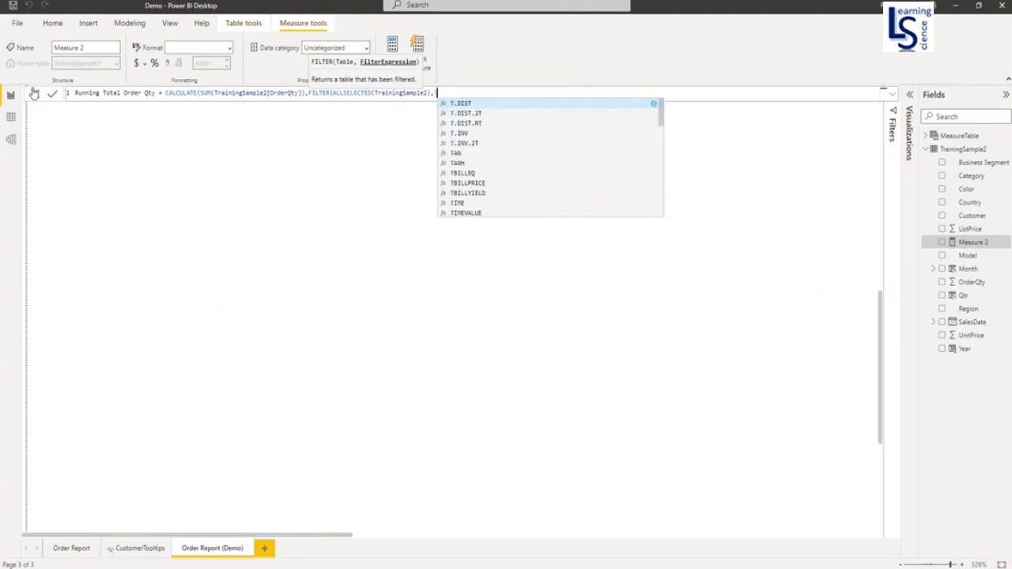
type("Trai")
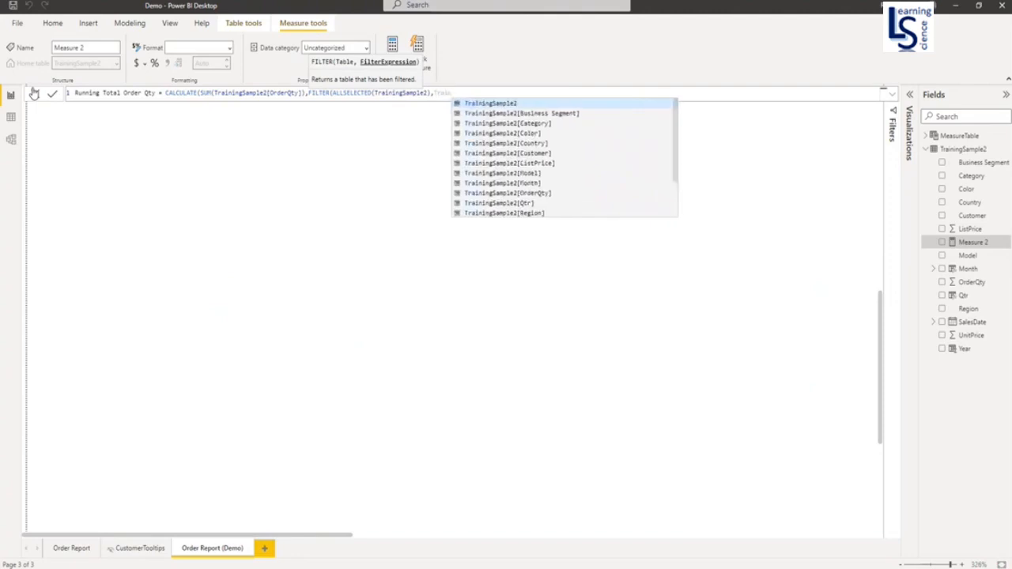
type("TrainingSample2[Month")
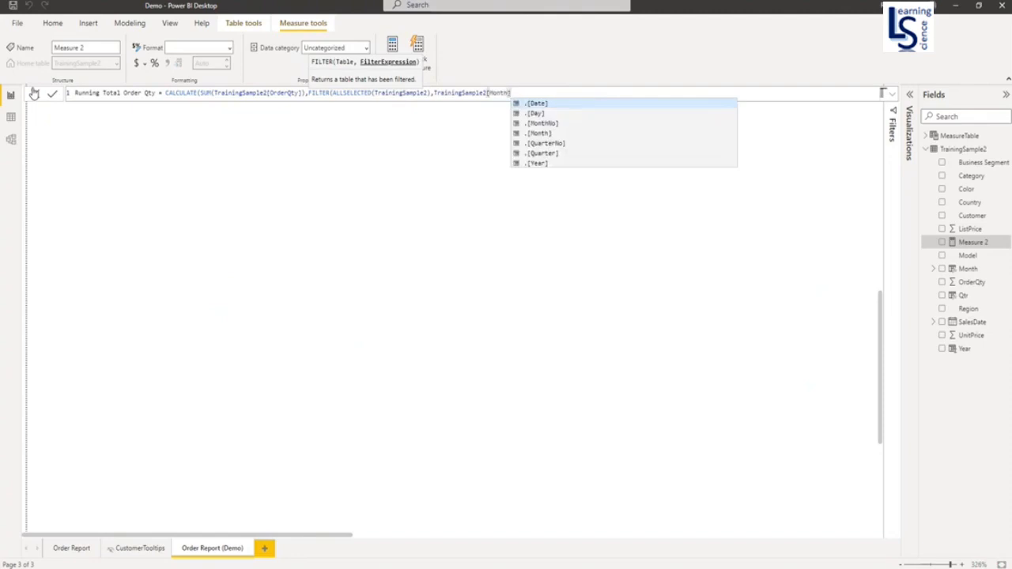
type("<=")
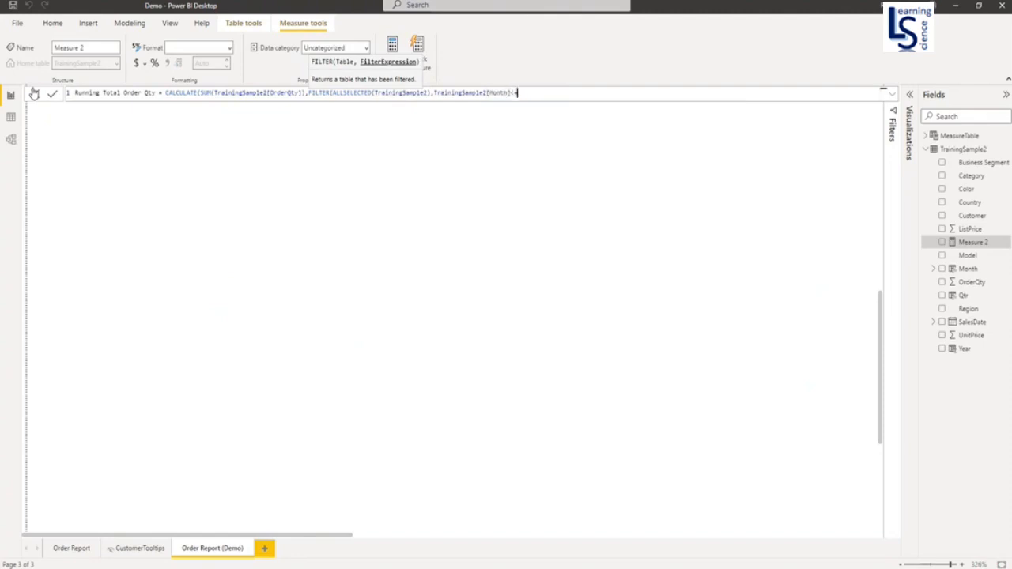
type("Max(")
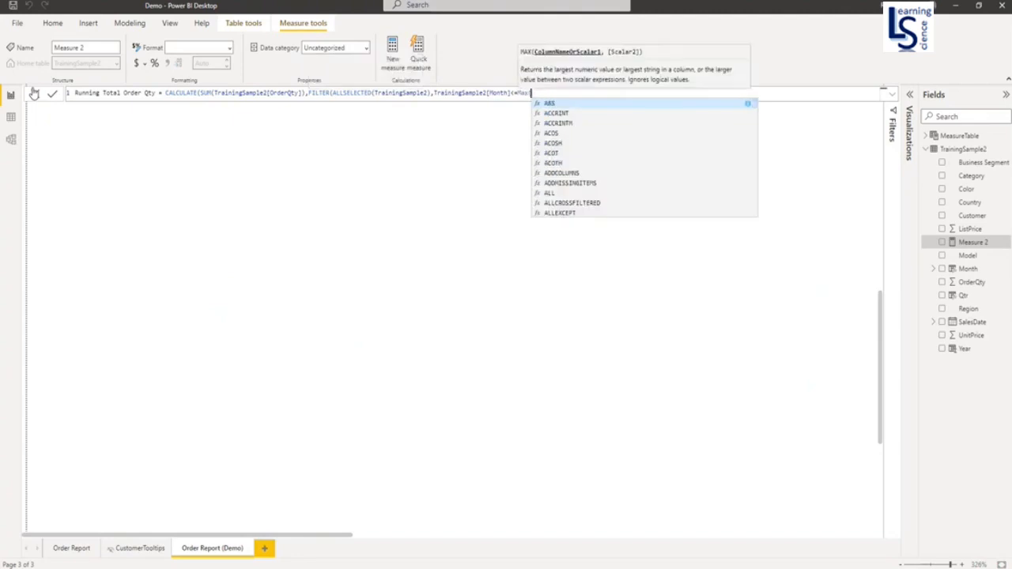
type("T")
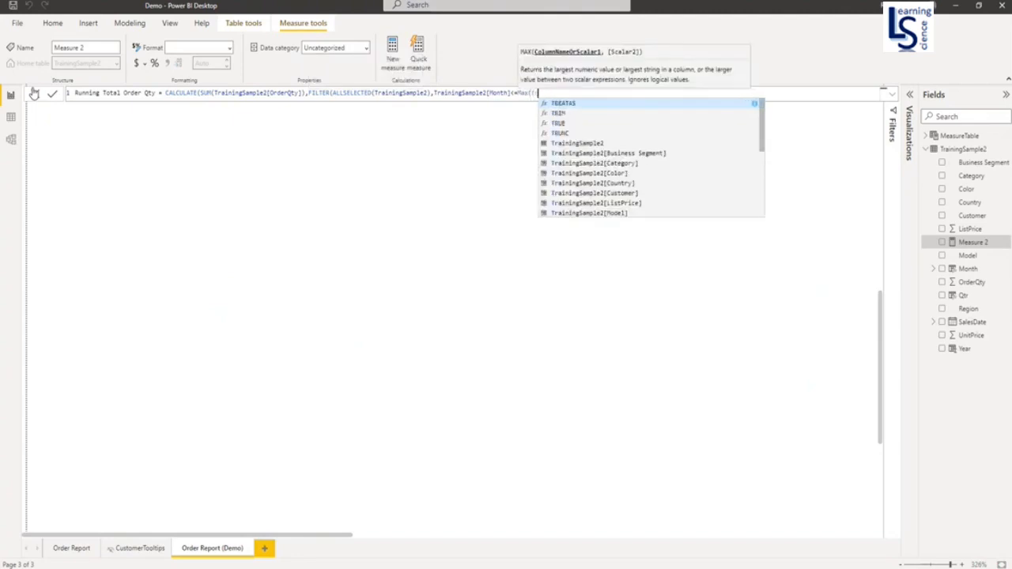
type("train")
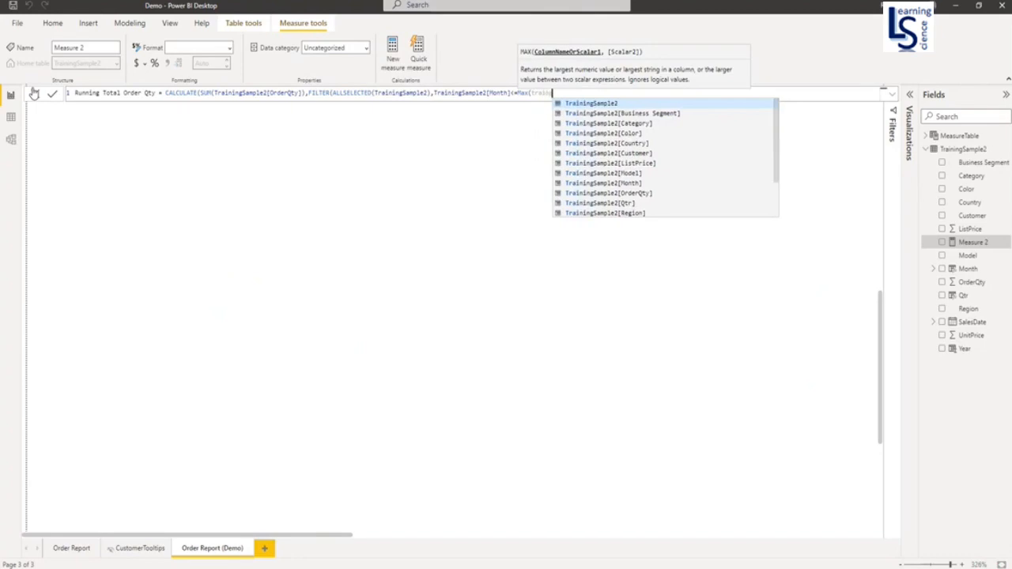
type("TrainingSample2[Month])))")
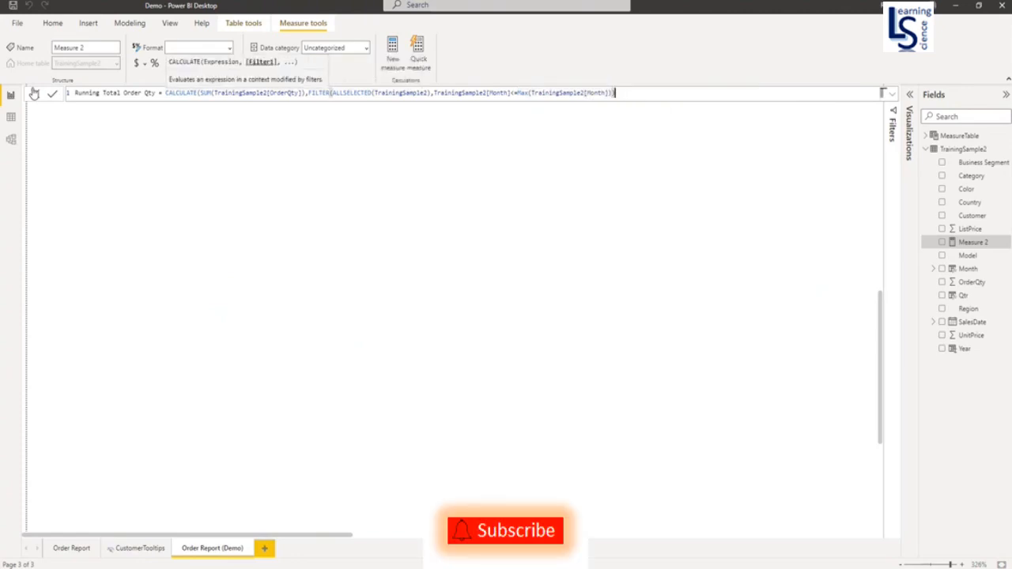
Commit the measure and chart Running Total Order Qty against Month only on the X-axis
left_click(52, 91)
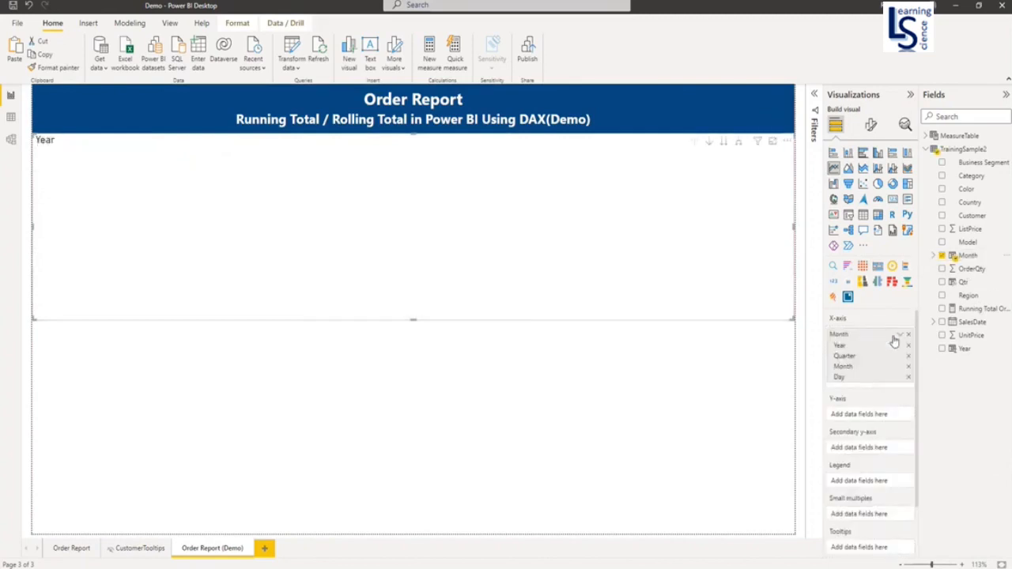
left_click(899, 333)
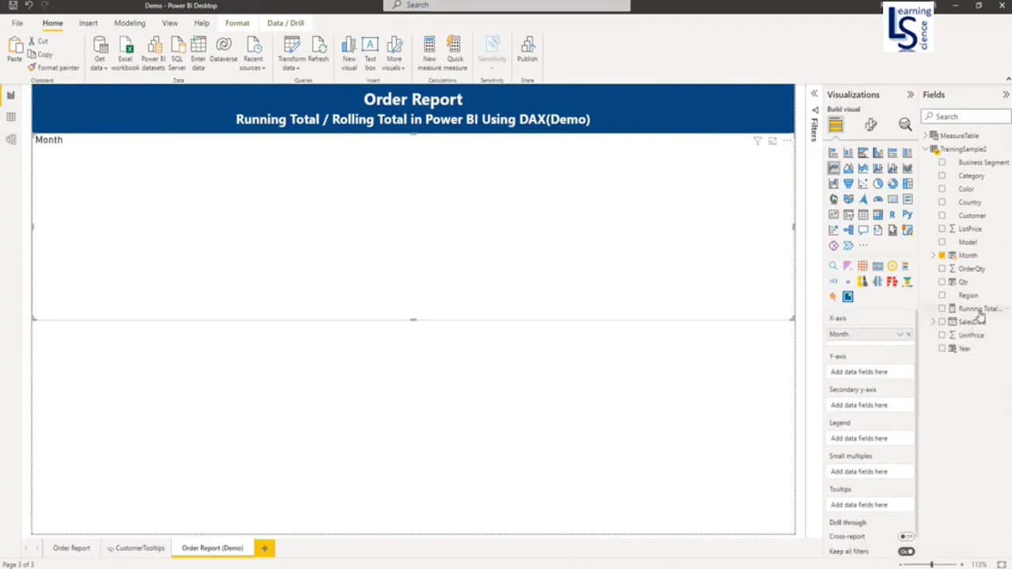
left_click(979, 308)
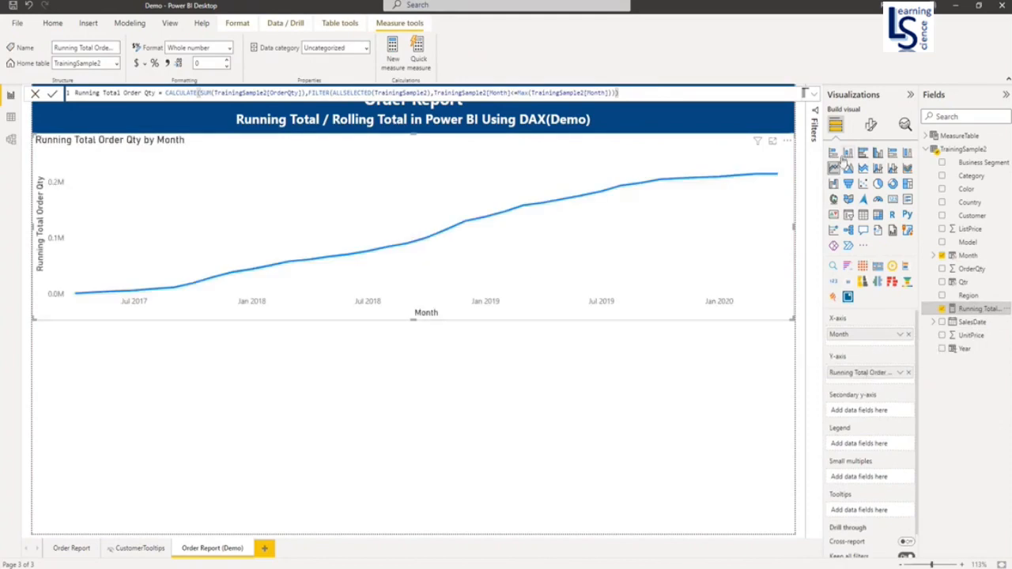
Format the chart with a Categorical X-axis and data labels displayed in Thousands
left_click(870, 125)
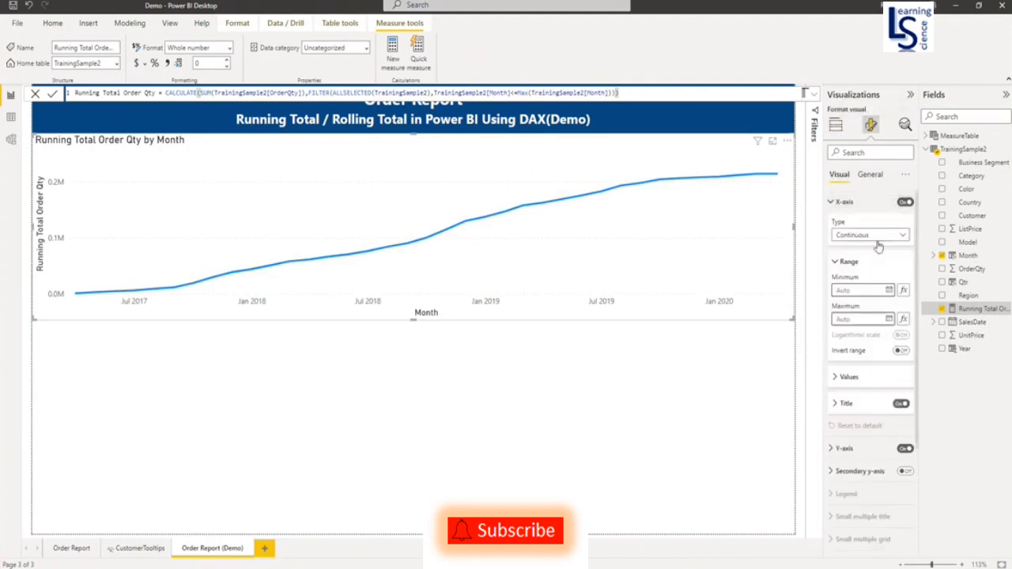
left_click(869, 234)
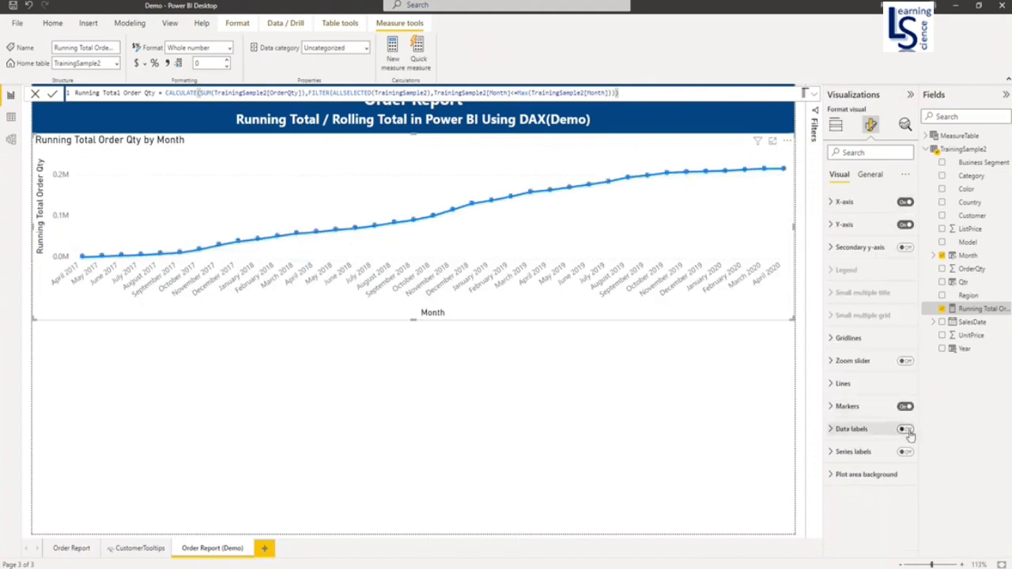
left_click(905, 429)
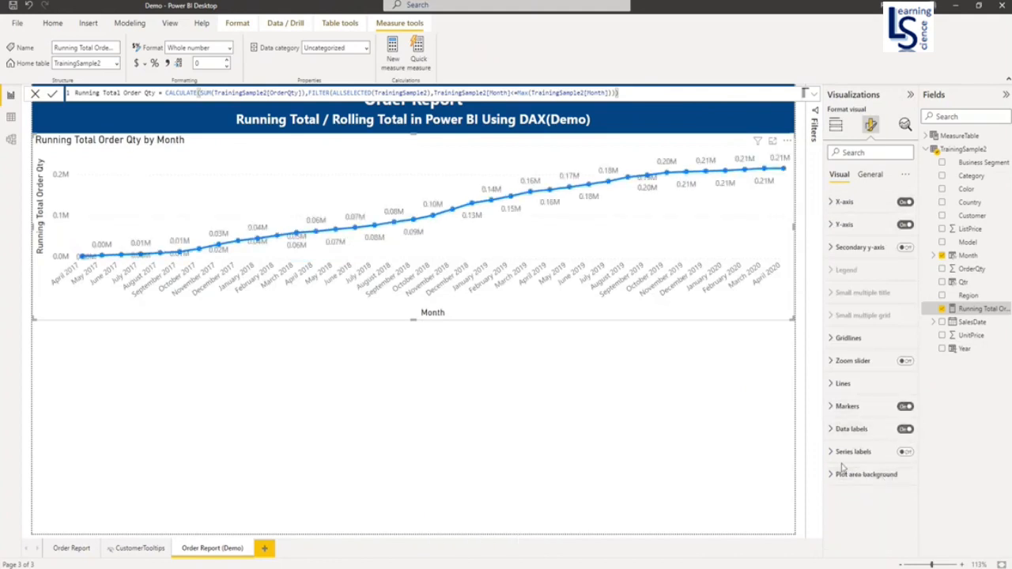
left_click(851, 428)
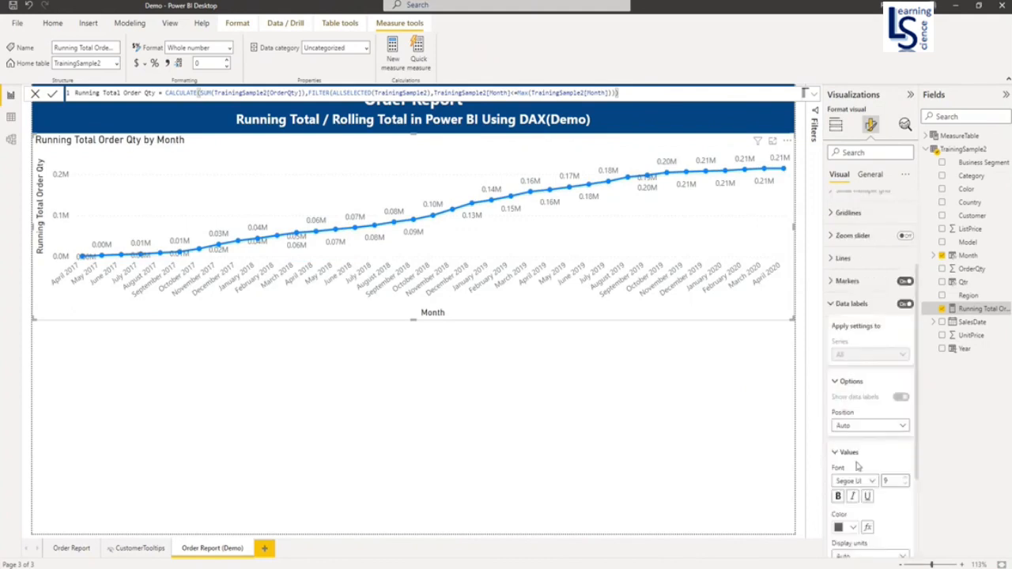
scroll("down", 3)
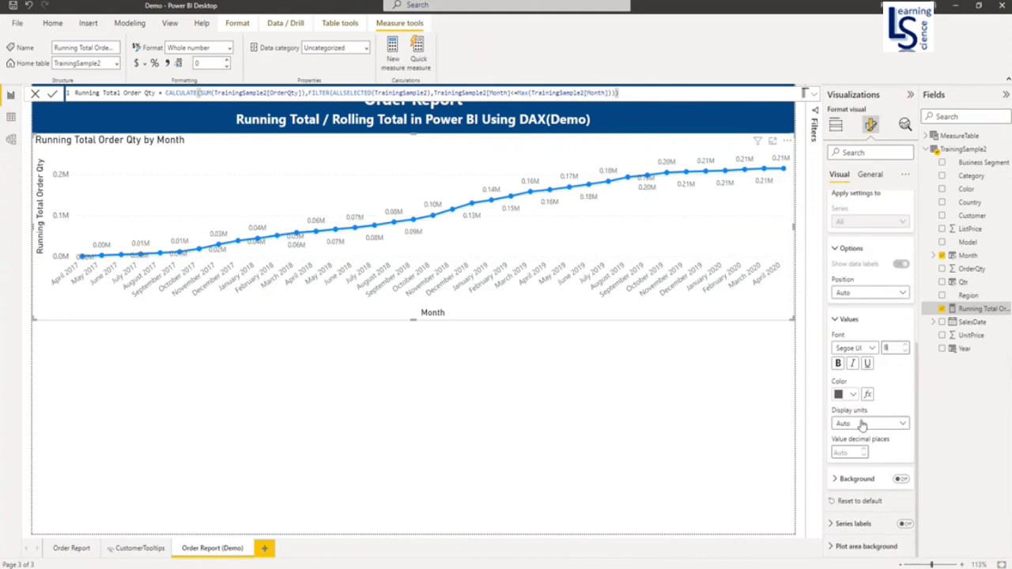
left_click(870, 424)
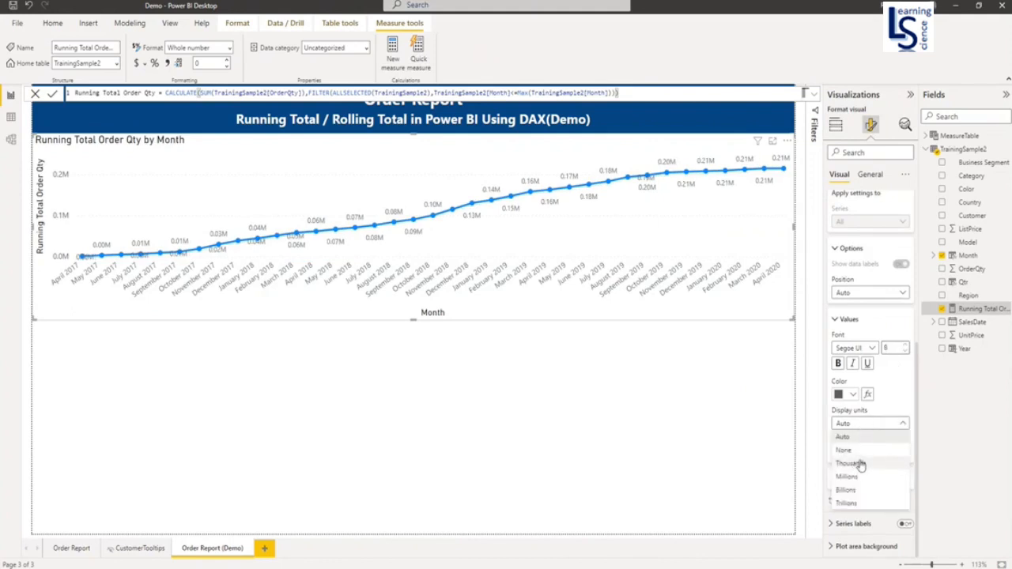
left_click(851, 462)
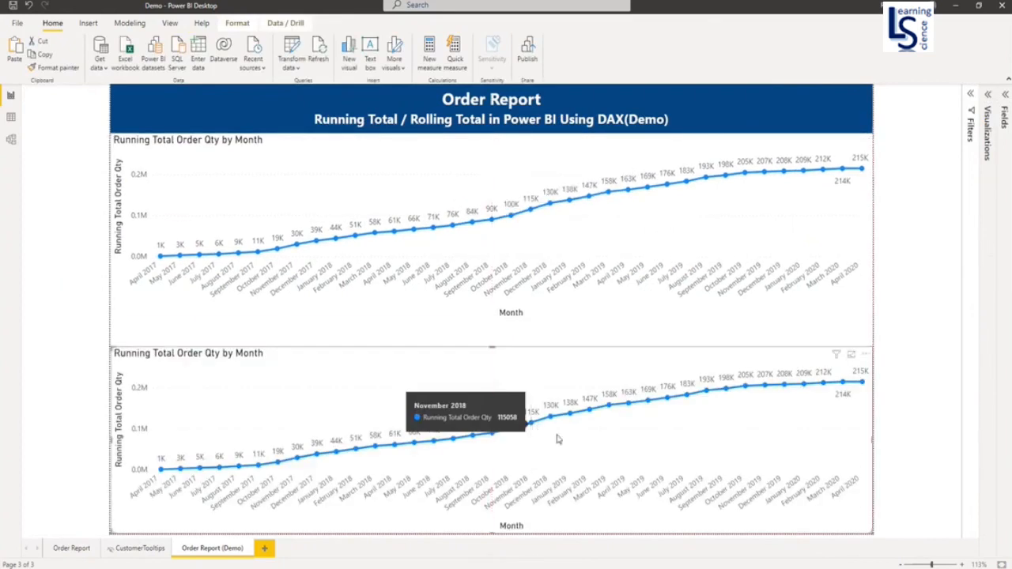
mouse_move(377, 379)
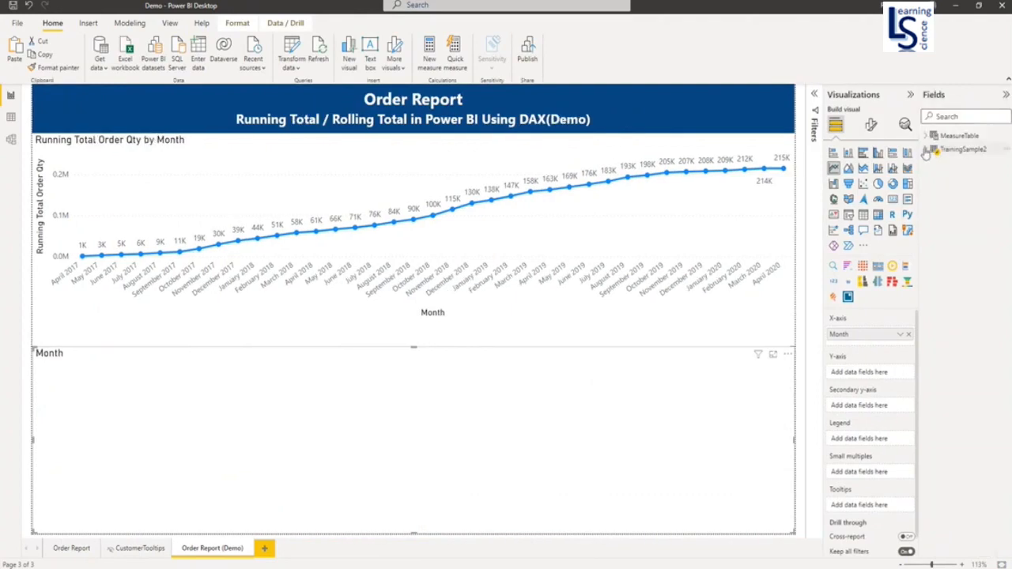
Plot plain OrderQty by Month in the pasted lower chart
left_click(927, 149)
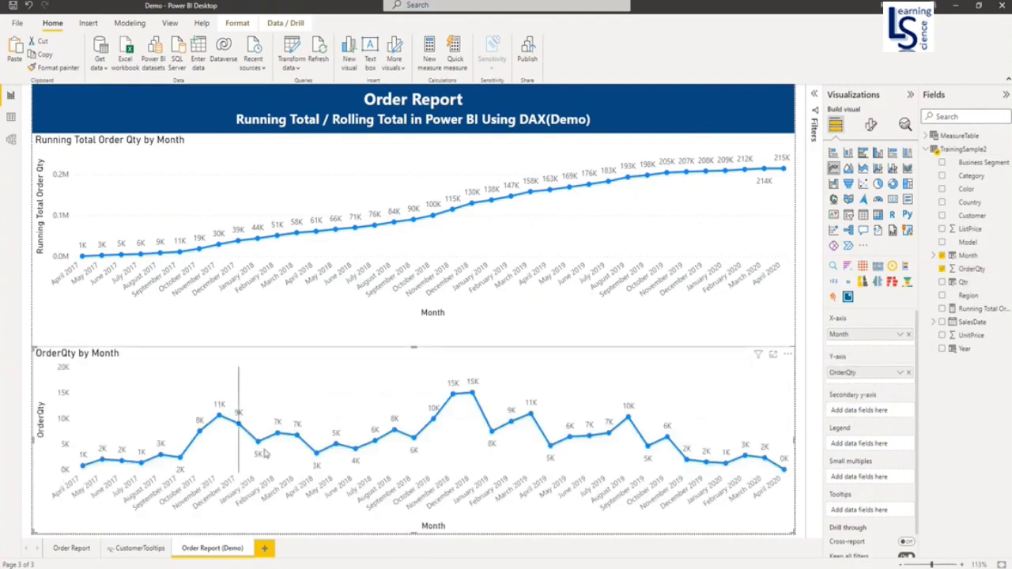
mouse_move(56, 503)
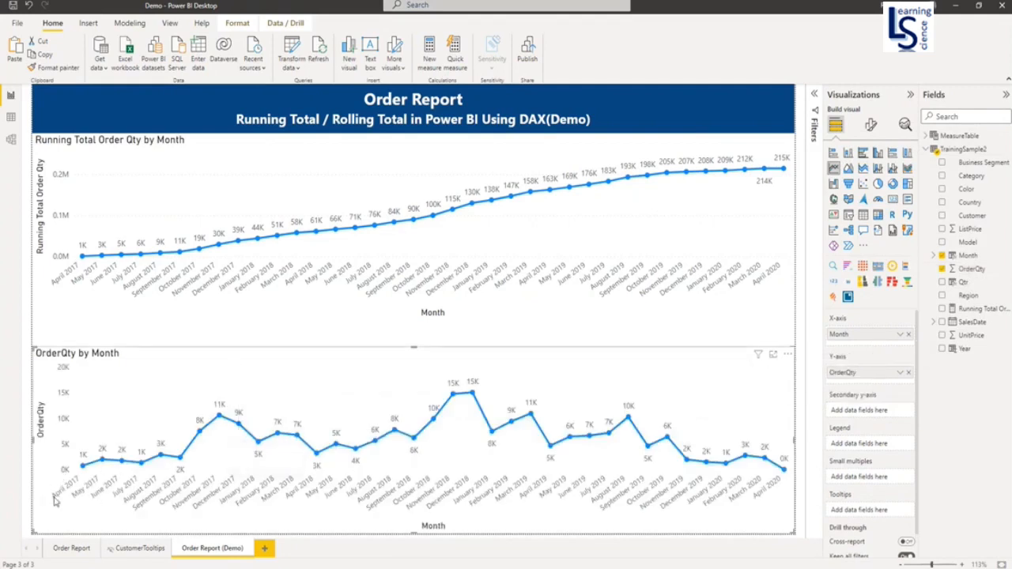
mouse_move(161, 408)
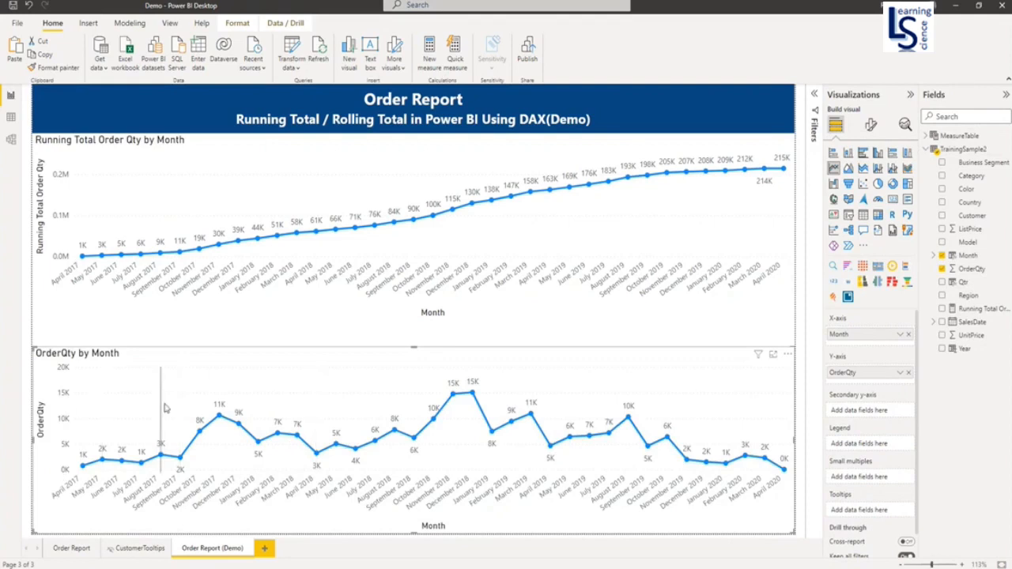
mouse_move(63, 499)
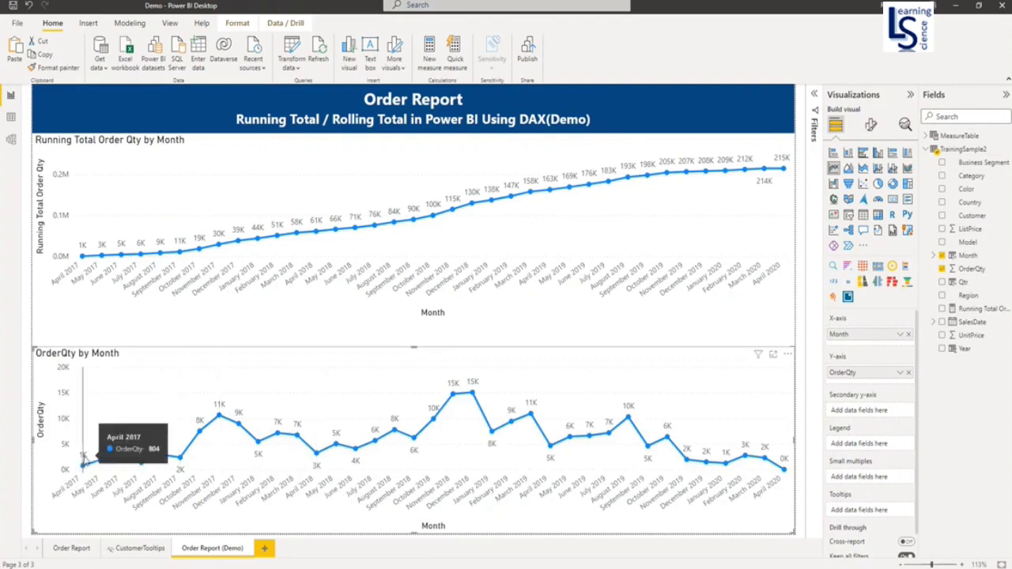
mouse_move(120, 457)
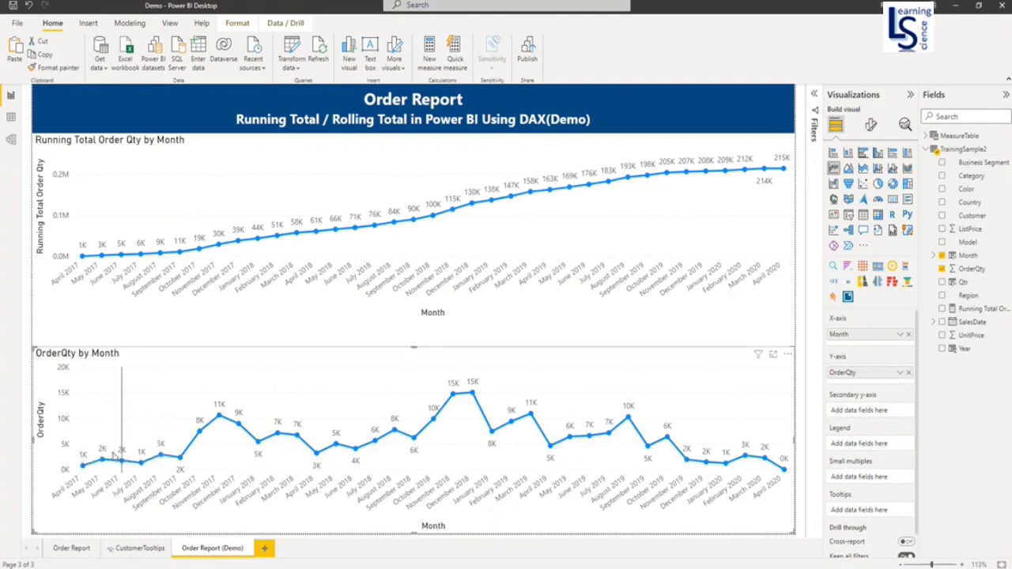
mouse_move(120, 457)
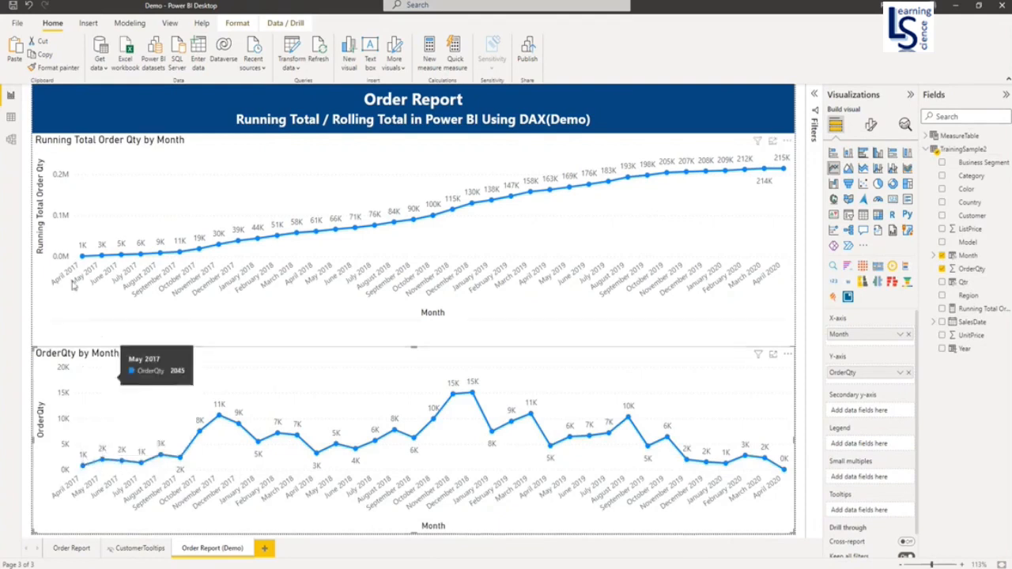
mouse_move(86, 258)
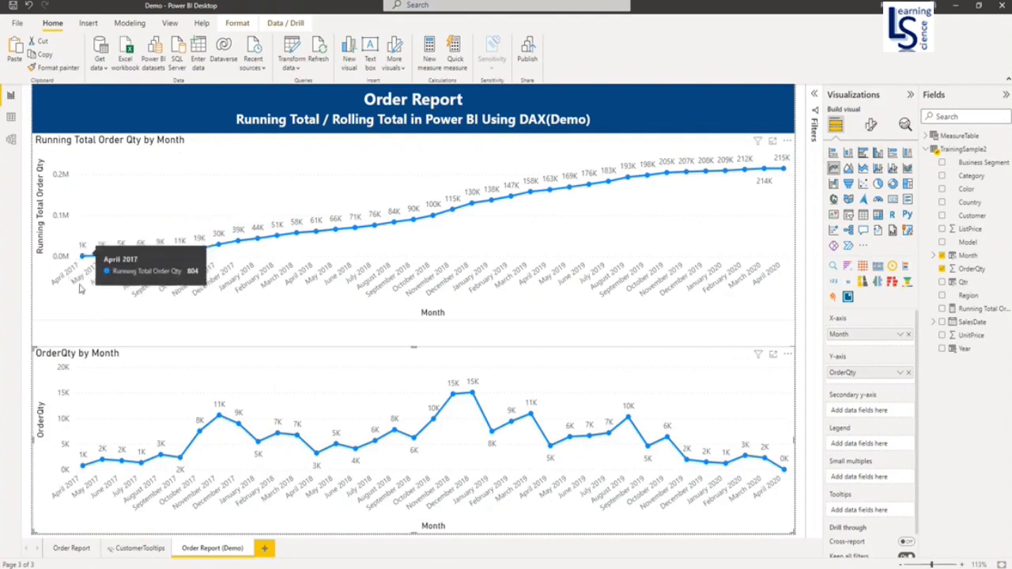
mouse_move(86, 403)
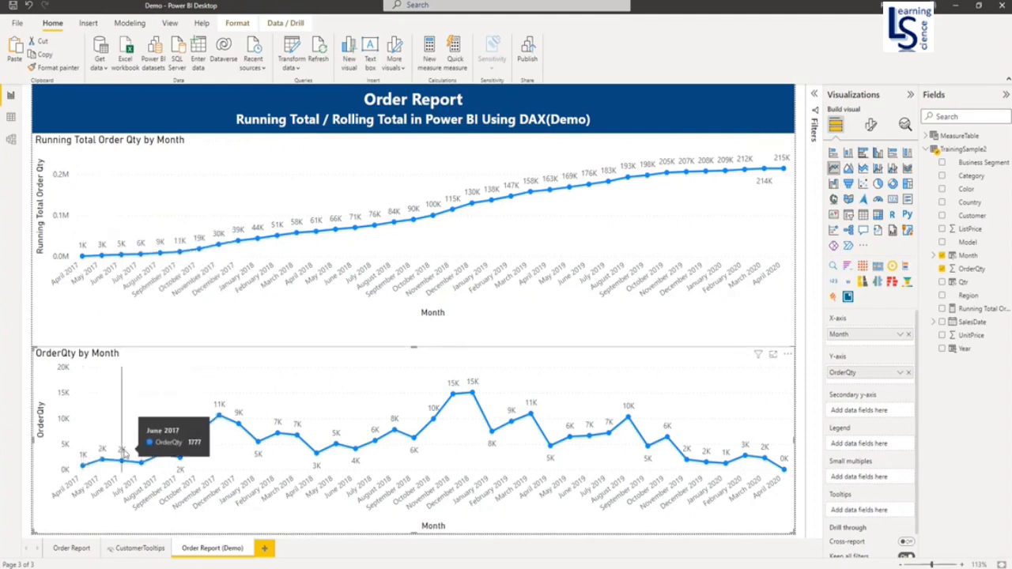
mouse_move(124, 250)
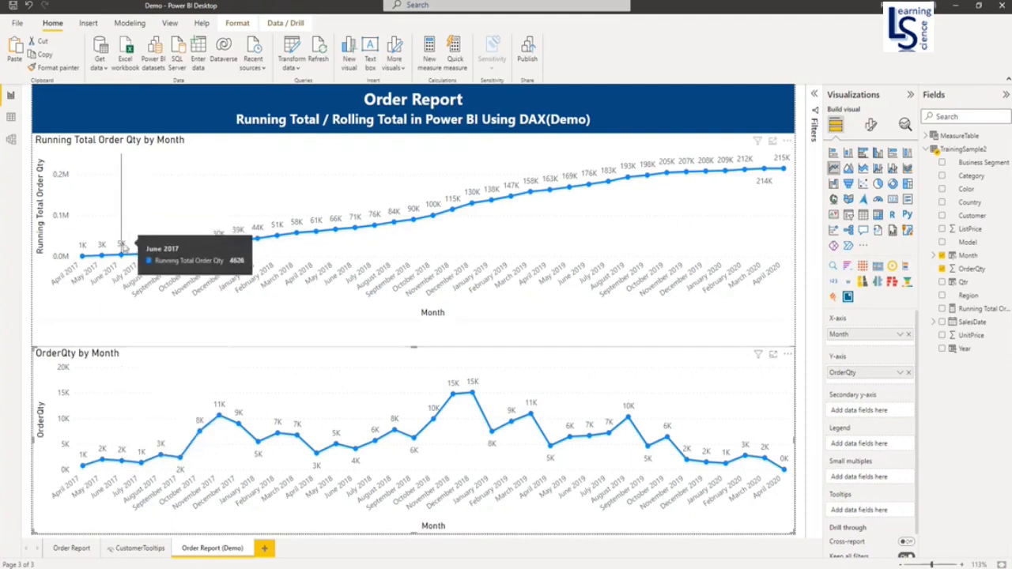
mouse_move(365, 234)
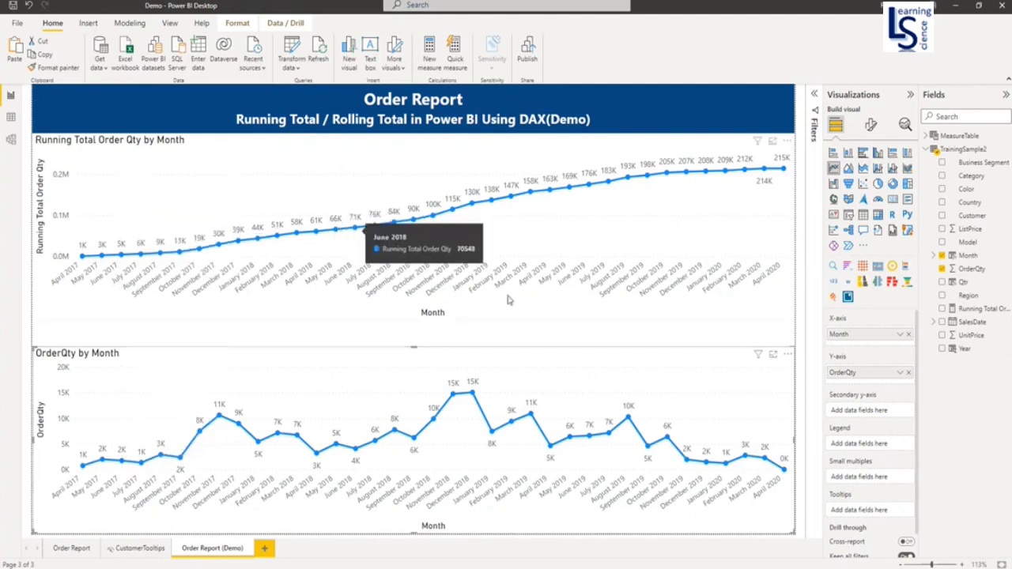